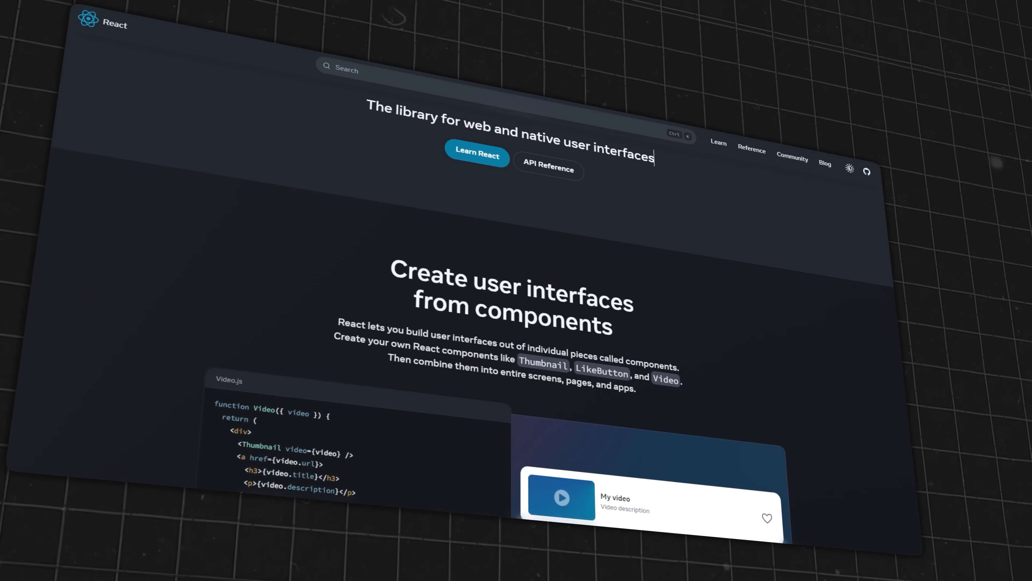
# - Browse the Codux demo projects page with the Tutorial Project, Cloudcash and GitDucks cards
pyautogui.scroll(-3)
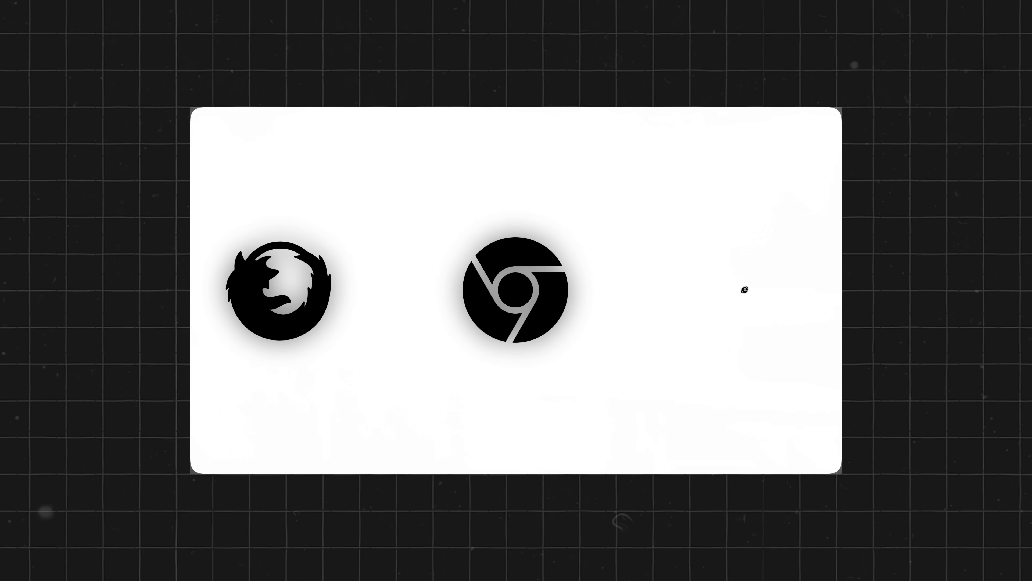
pyautogui.click(517, 291)
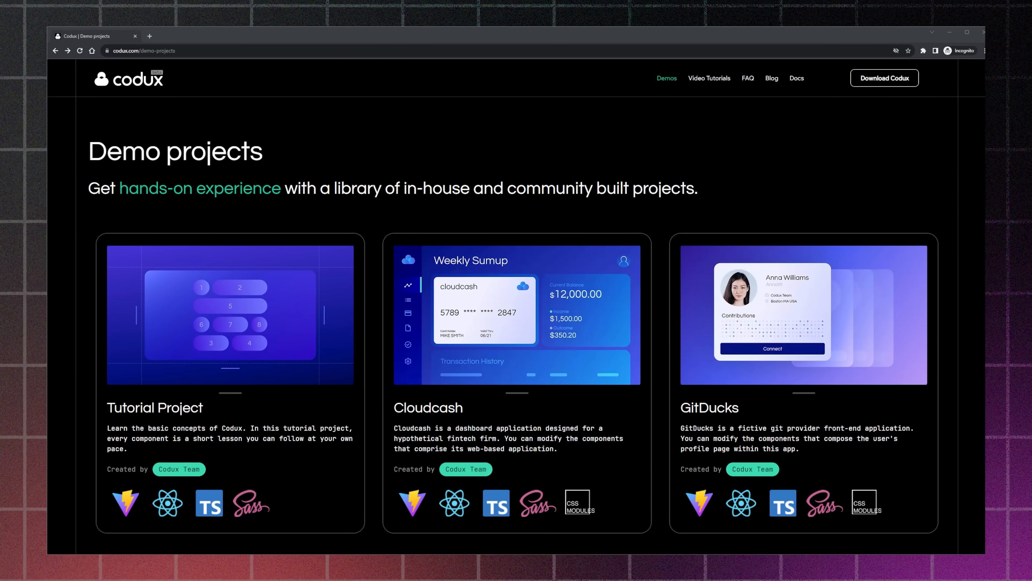
pyautogui.scroll(-3)
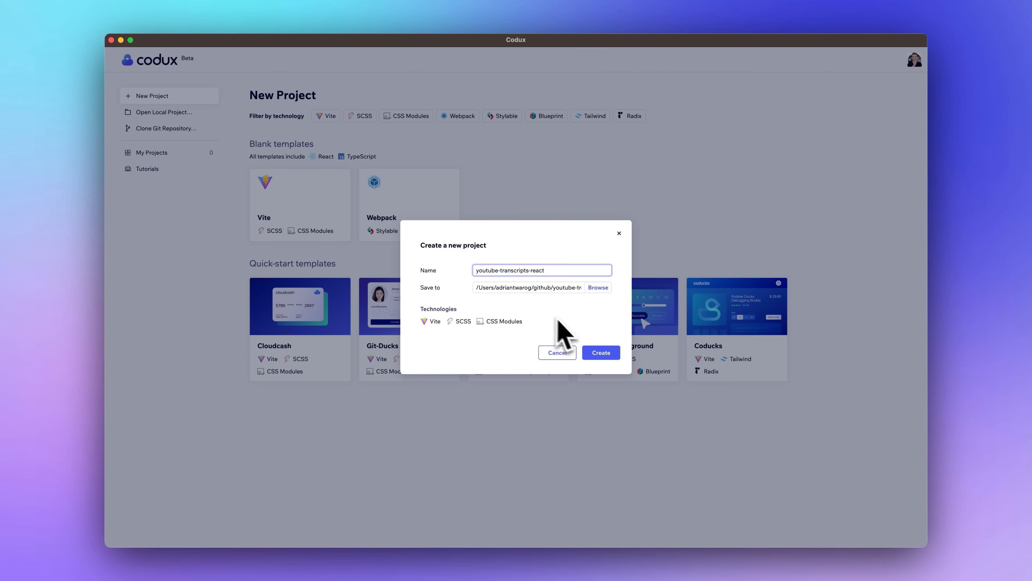
# - Create the youtube-transcripts-react project from the Vite template with SCSS and CSS Modules
pyautogui.click(599, 352)
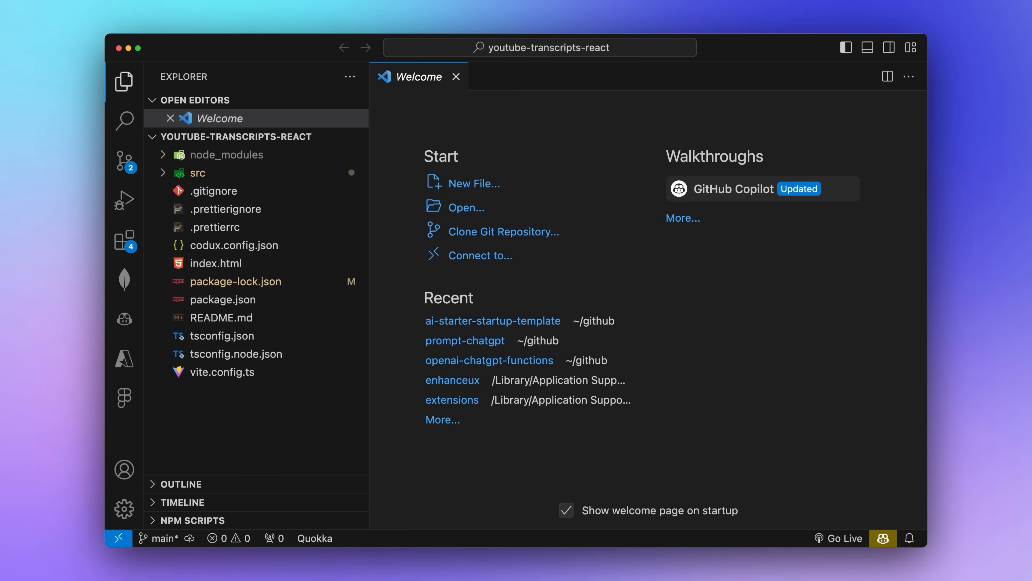
pyautogui.click(197, 172)
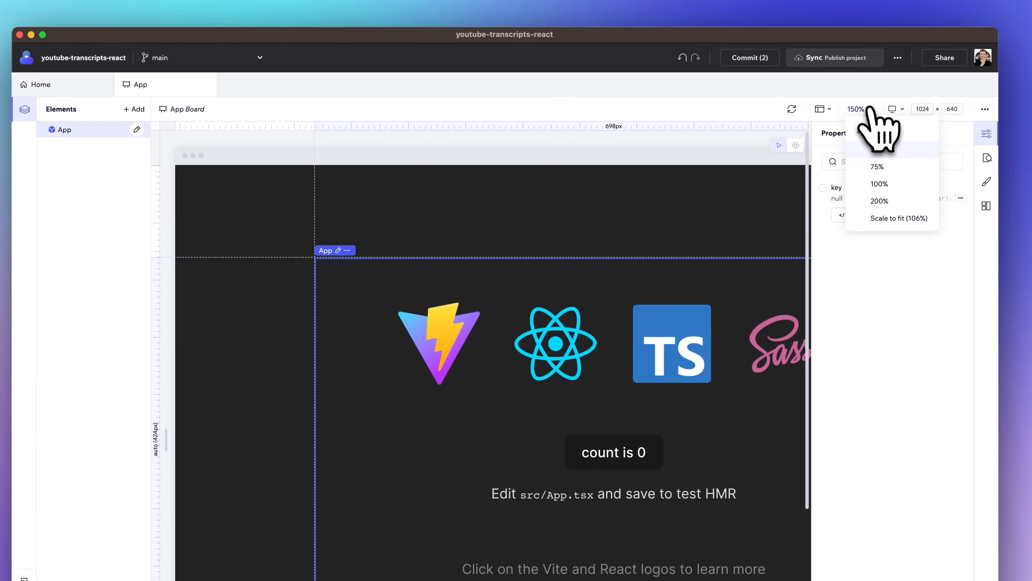
# - Show the App board at 100% and toggle the canvas guidelines in View settings
pyautogui.click(879, 184)
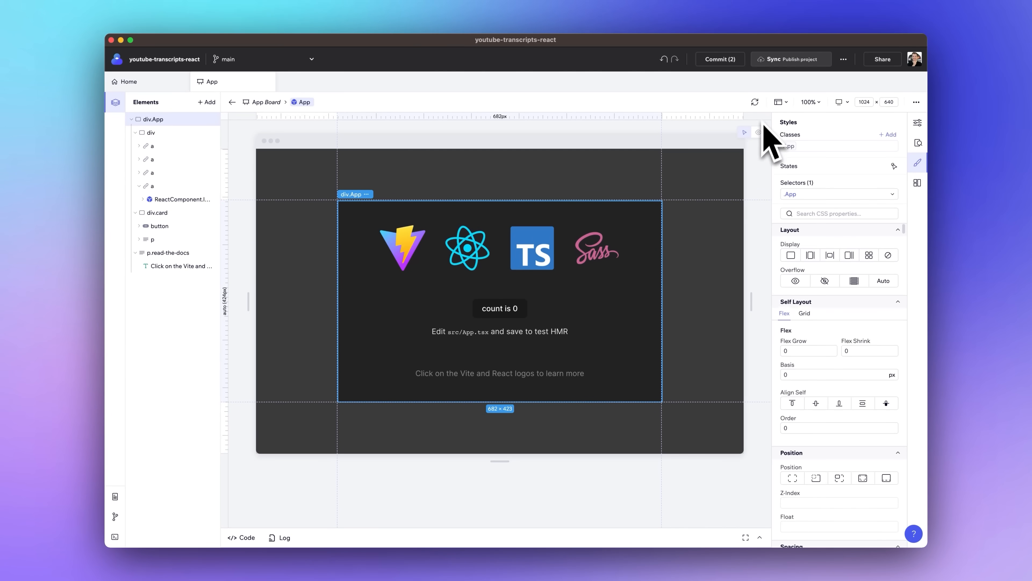
pyautogui.click(780, 102)
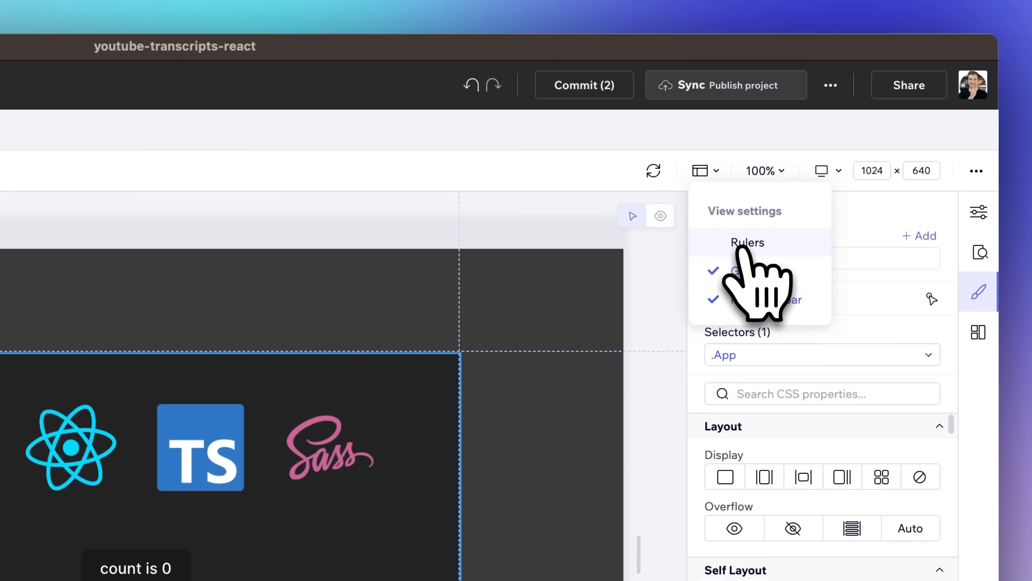
pyautogui.click(766, 300)
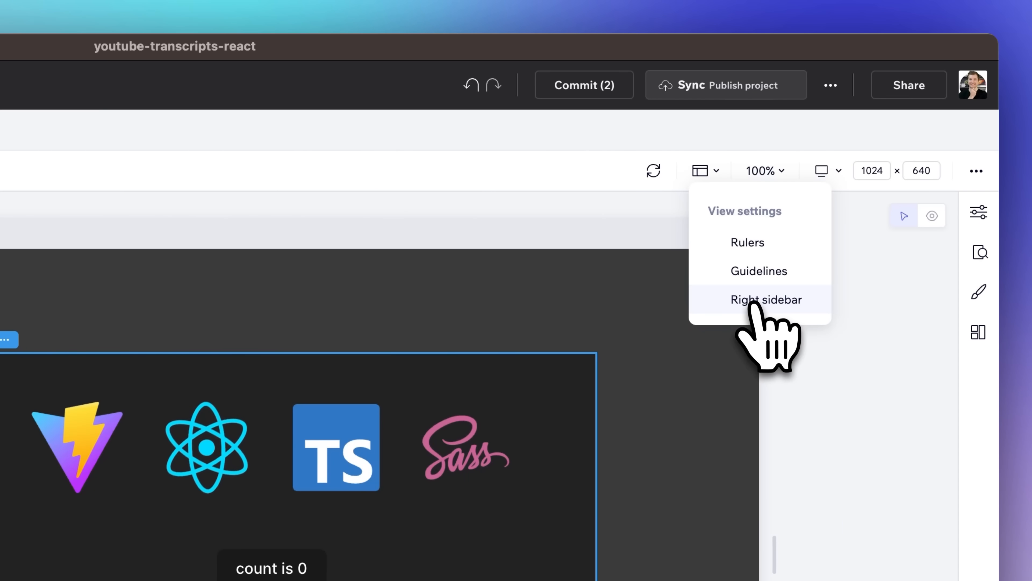
pyautogui.click(766, 299)
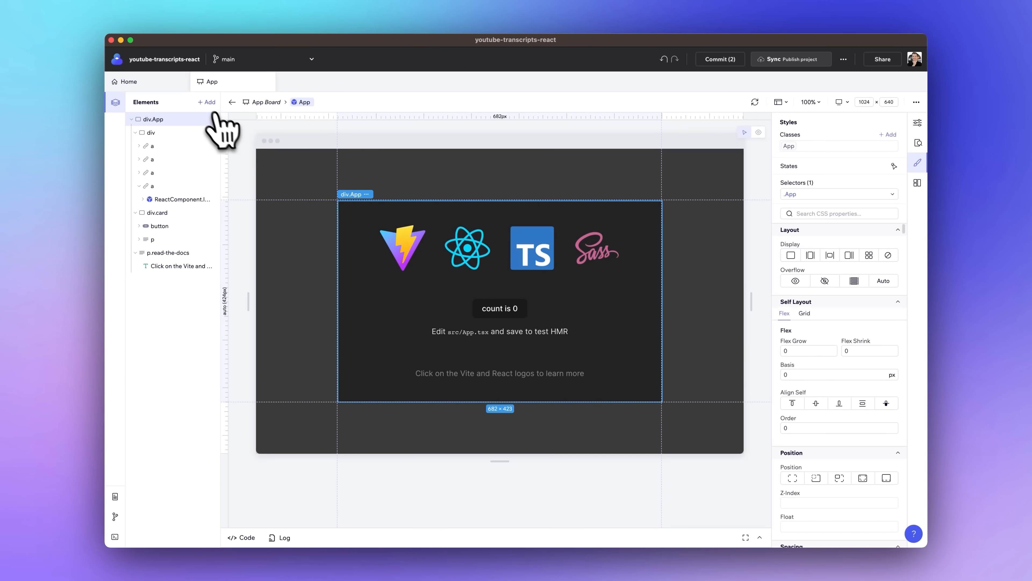
pyautogui.click(207, 102)
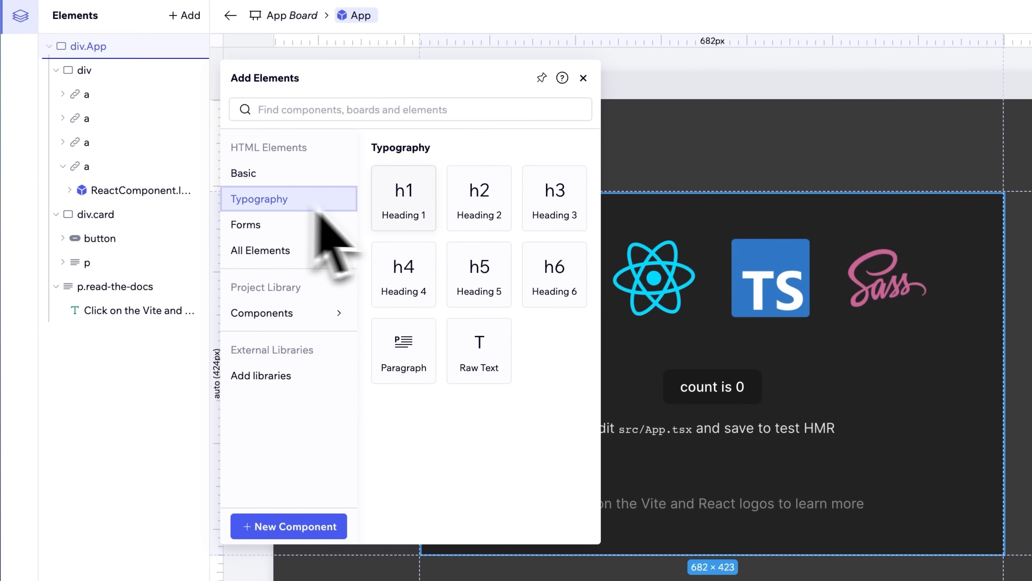
pyautogui.click(246, 225)
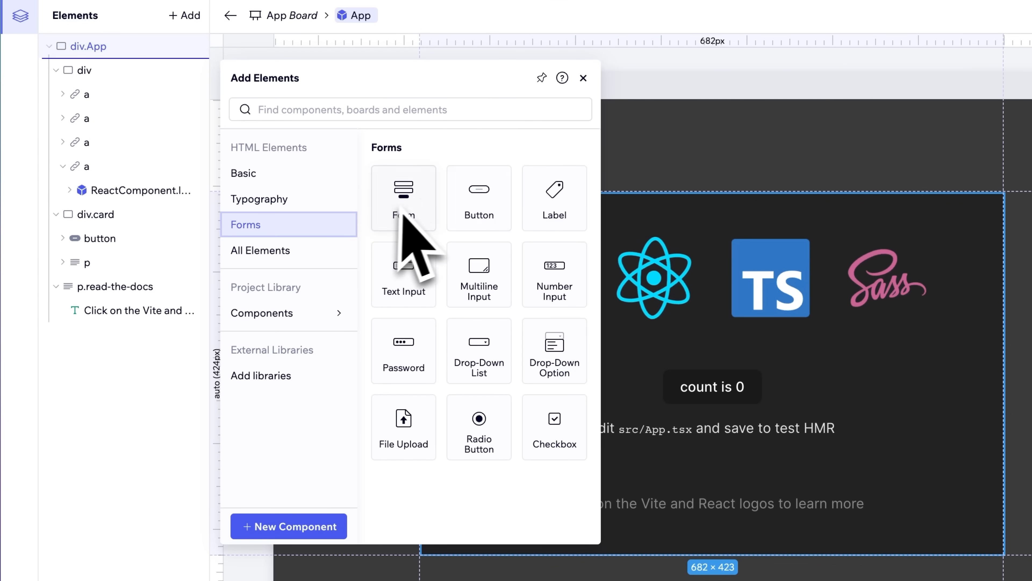
pyautogui.click(261, 375)
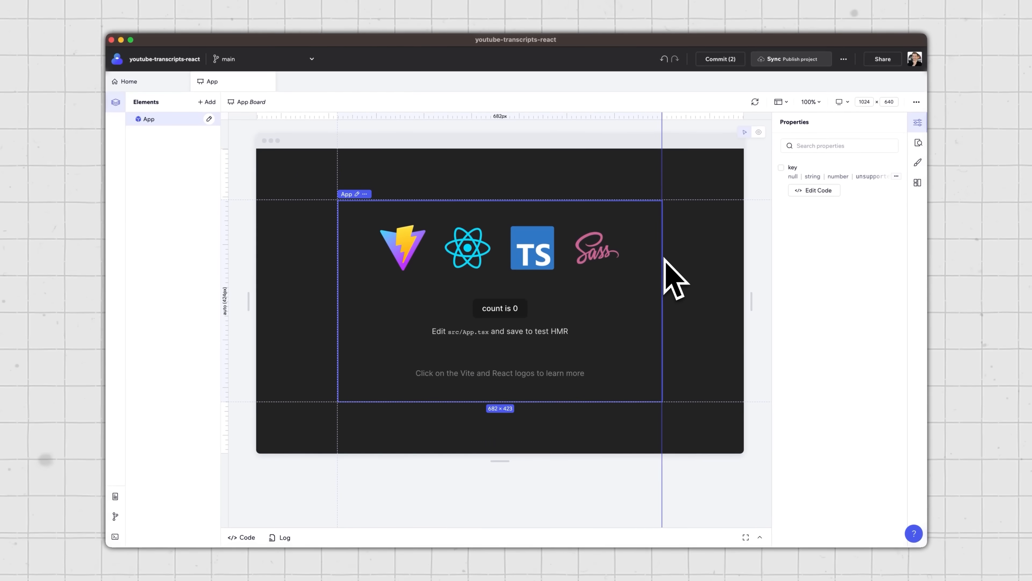
# - From the project Home, create a new component named Video with its own board
pyautogui.click(126, 81)
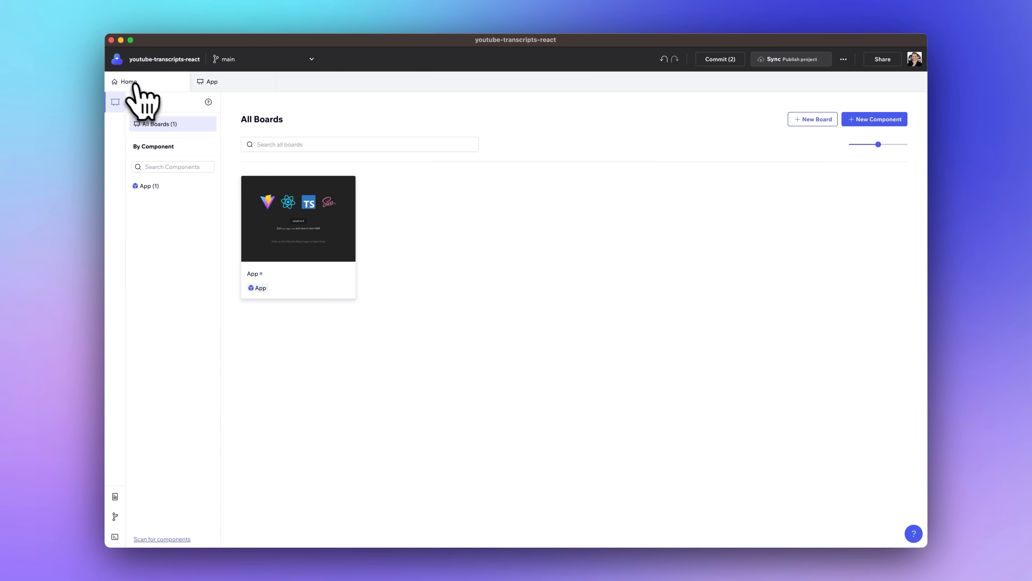
pyautogui.click(874, 119)
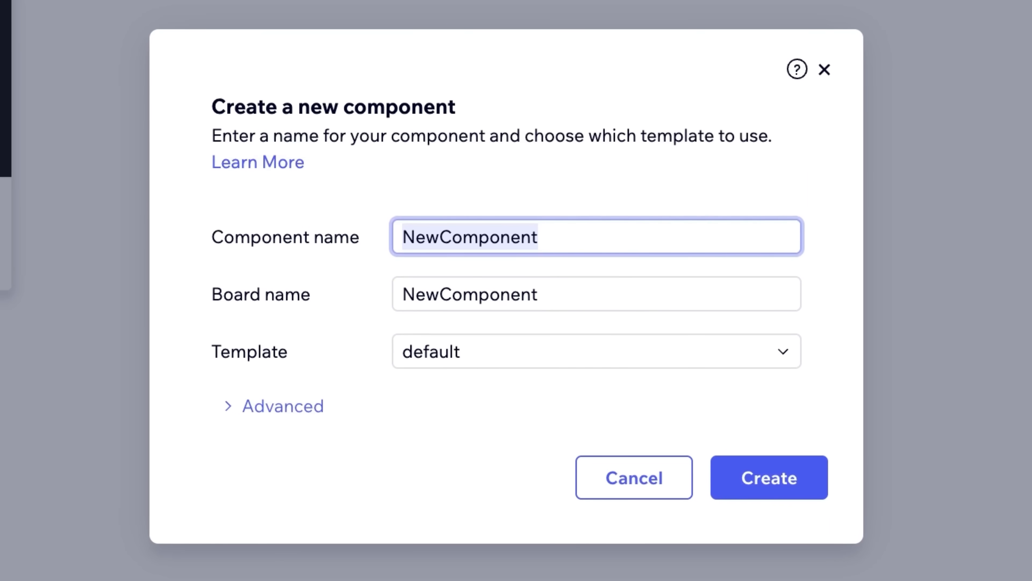
pyautogui.write('Video')
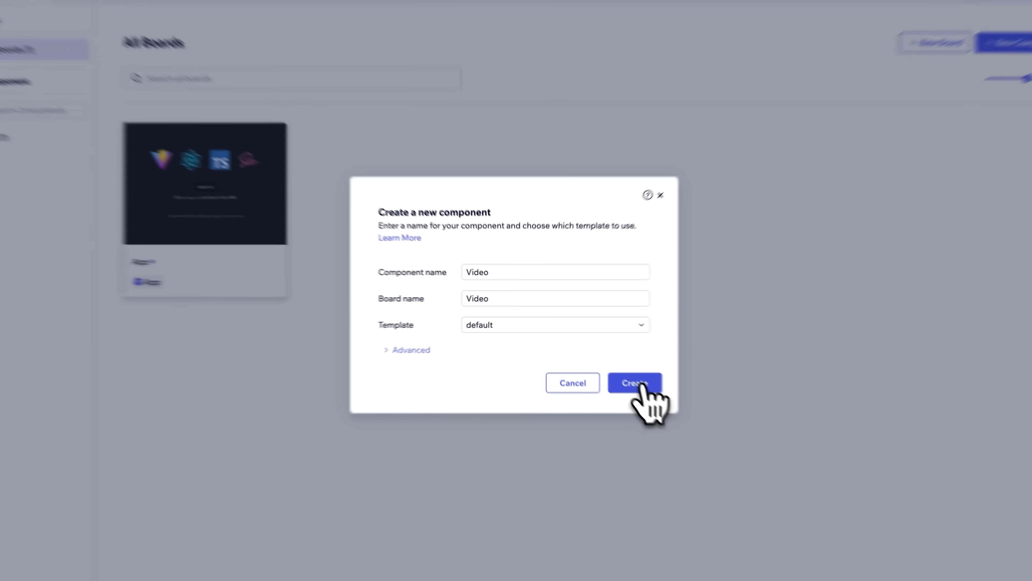
pyautogui.click(634, 384)
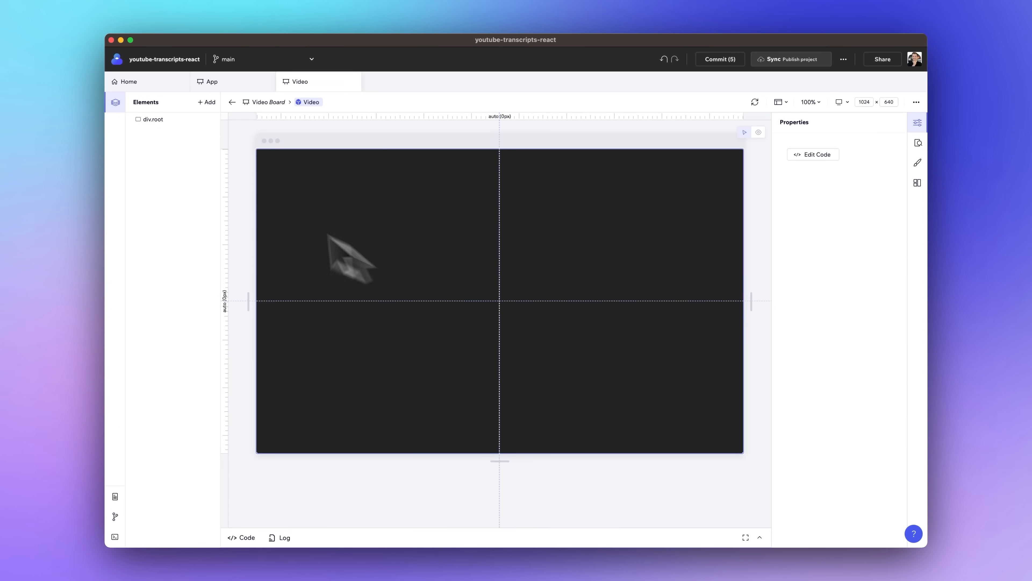
# - Add an img inside div.root and point its src at the YouTube thumbnail URL
pyautogui.click(206, 102)
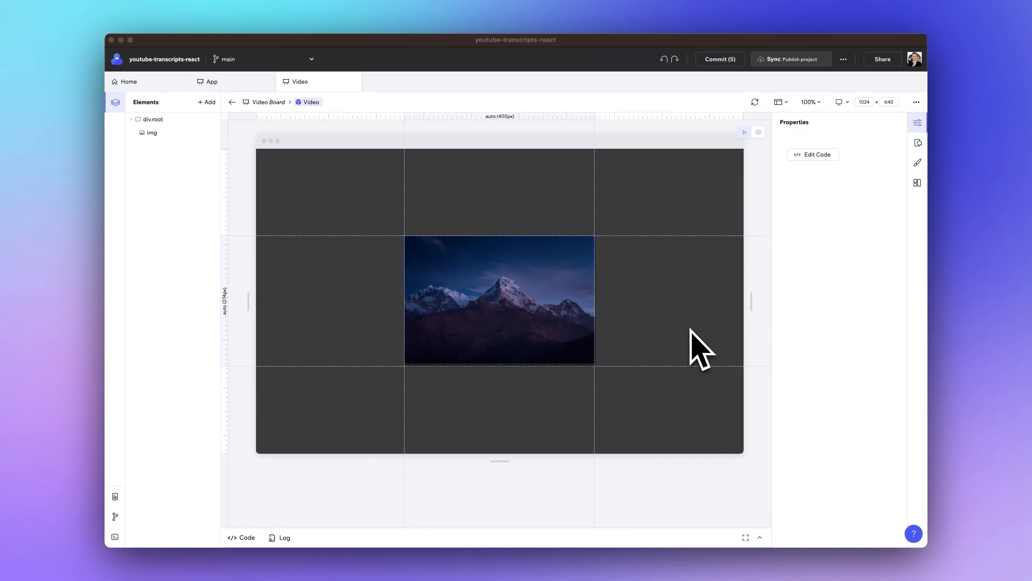
pyautogui.click(499, 299)
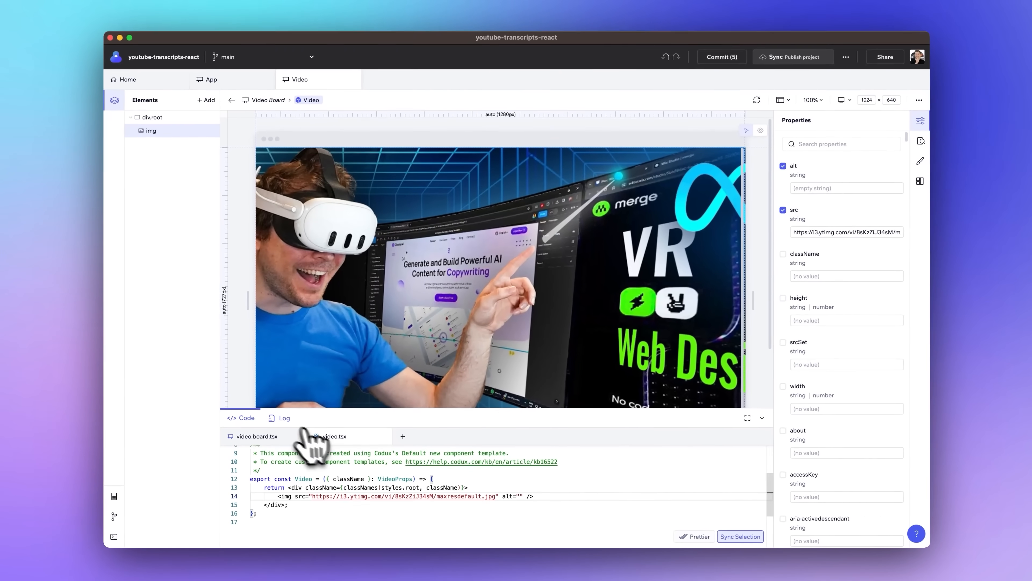
# - Give the image a thumbnail class in video.module.scss with 100% width and 20px border-radius
pyautogui.click(761, 417)
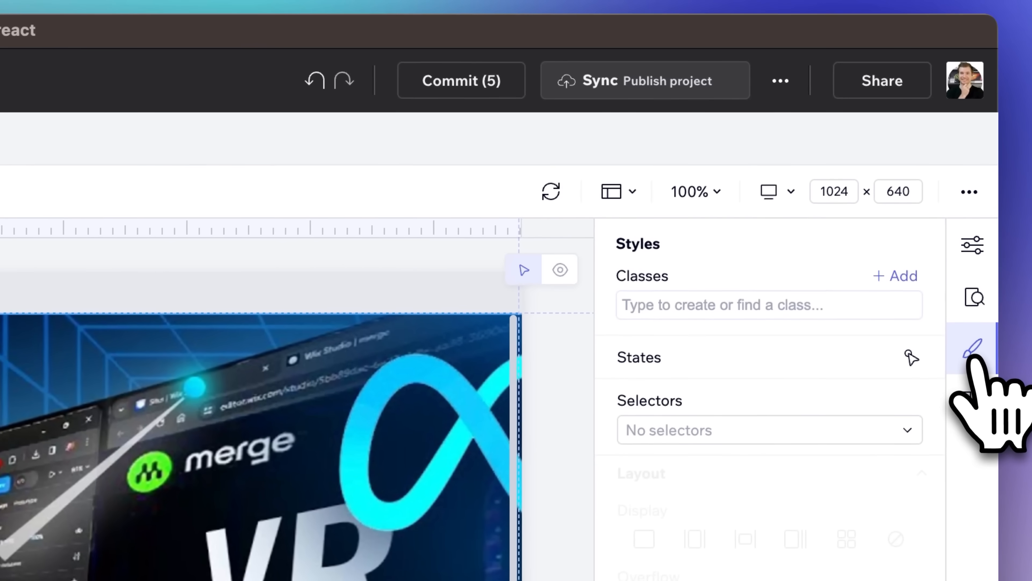
pyautogui.write('thumbnail')
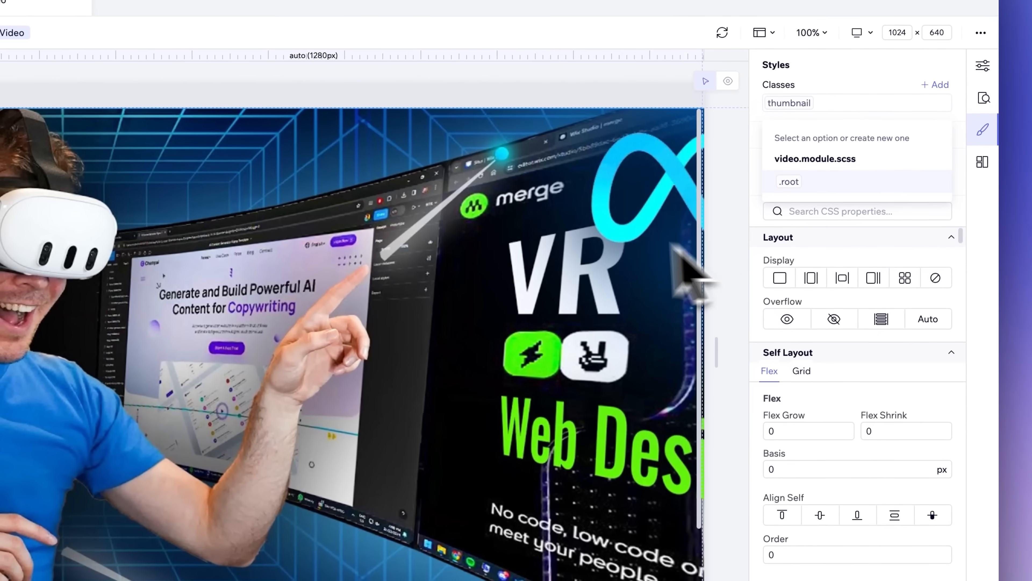
pyautogui.click(788, 181)
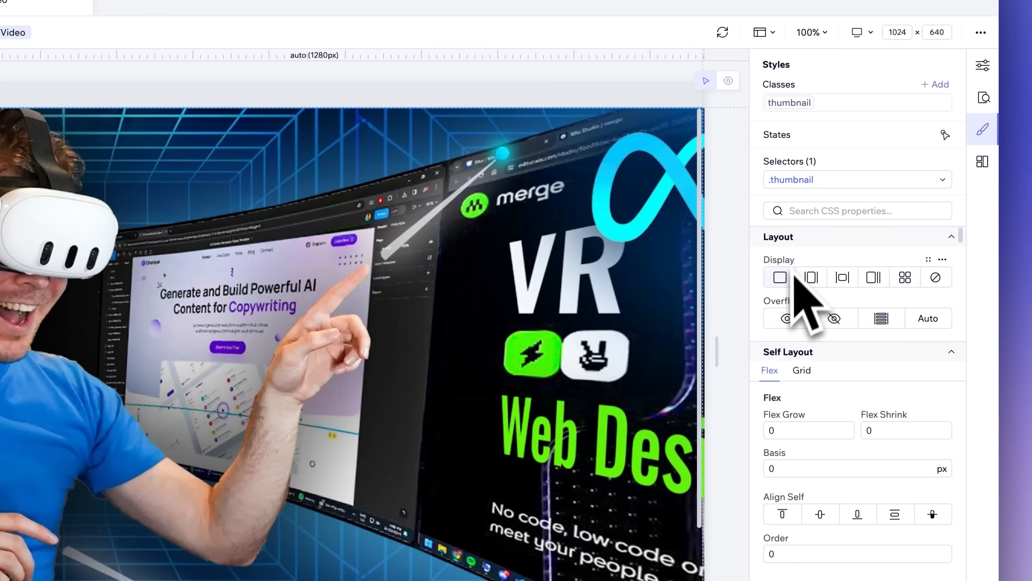
pyautogui.click(951, 237)
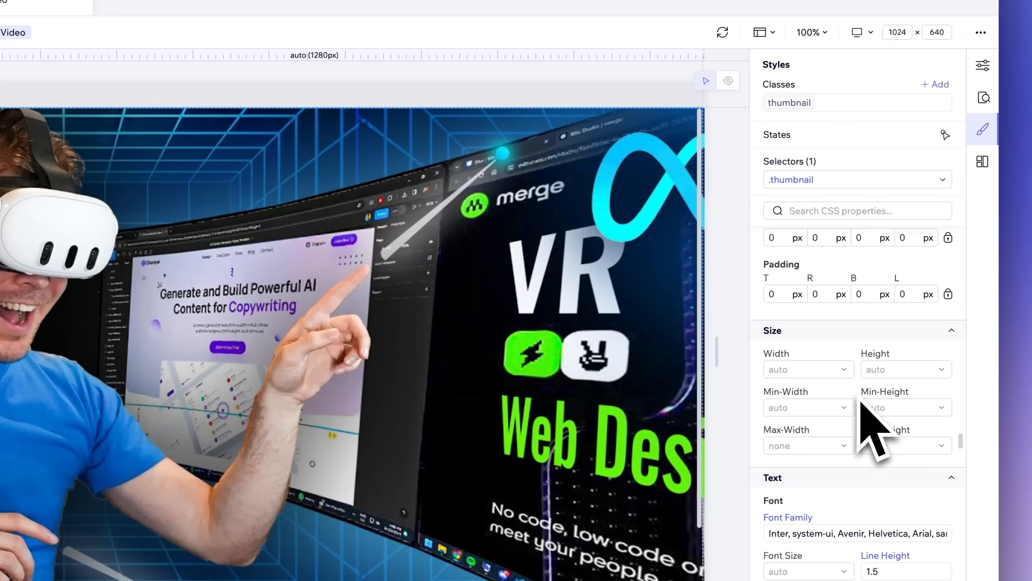
pyautogui.write('100')
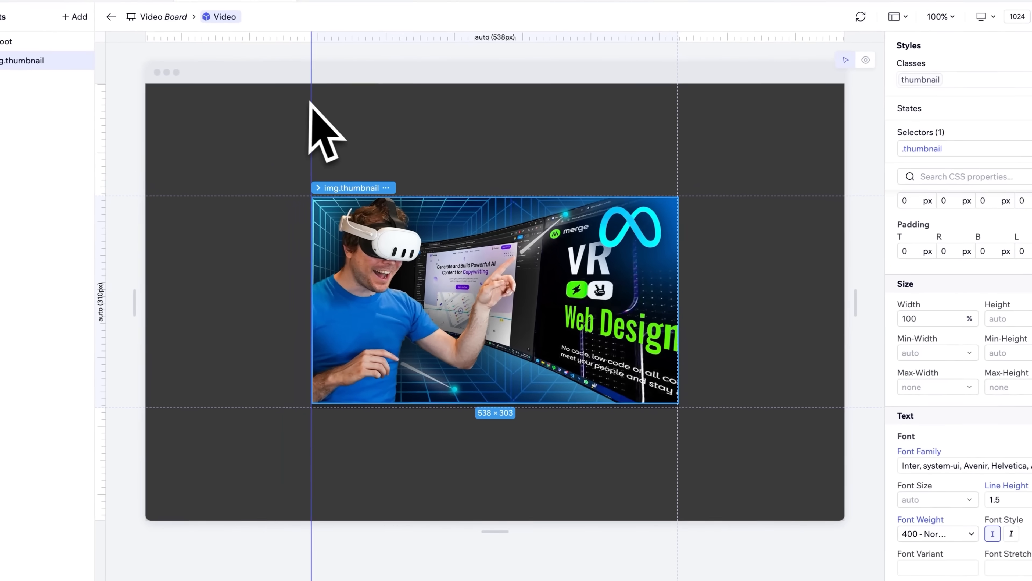
pyautogui.write('border-rad')
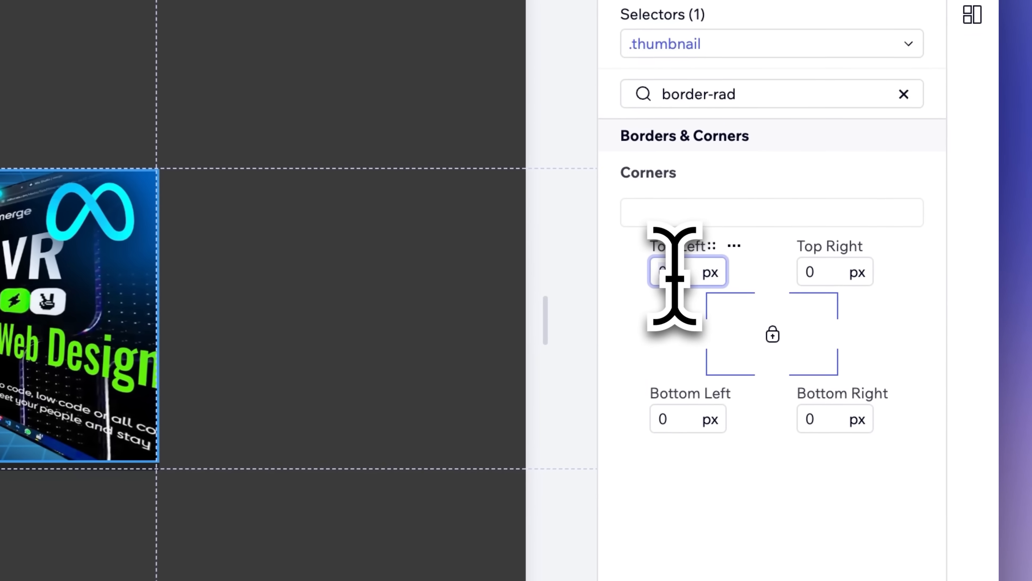
pyautogui.write('20')
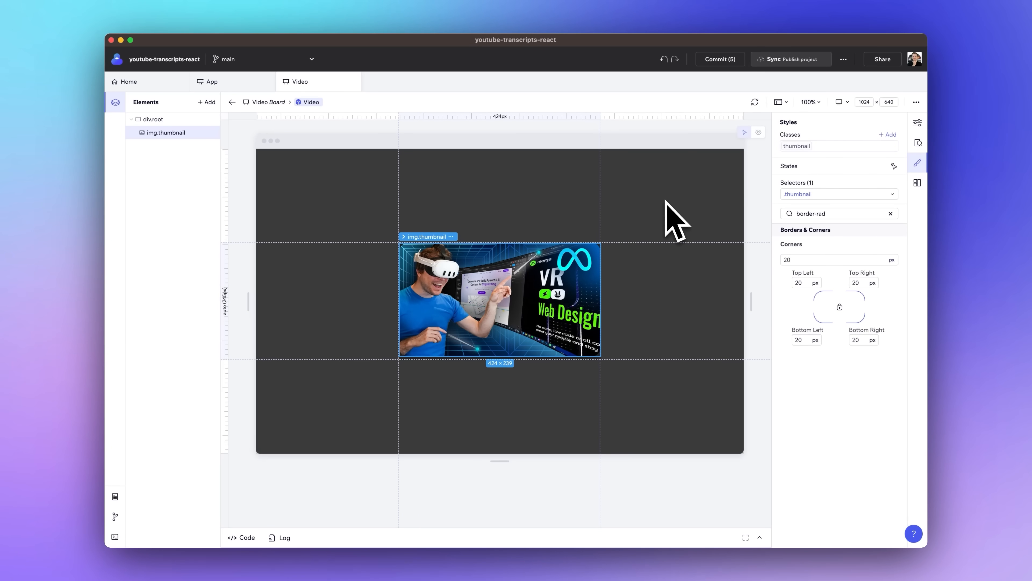
pyautogui.moveTo(642, 224)
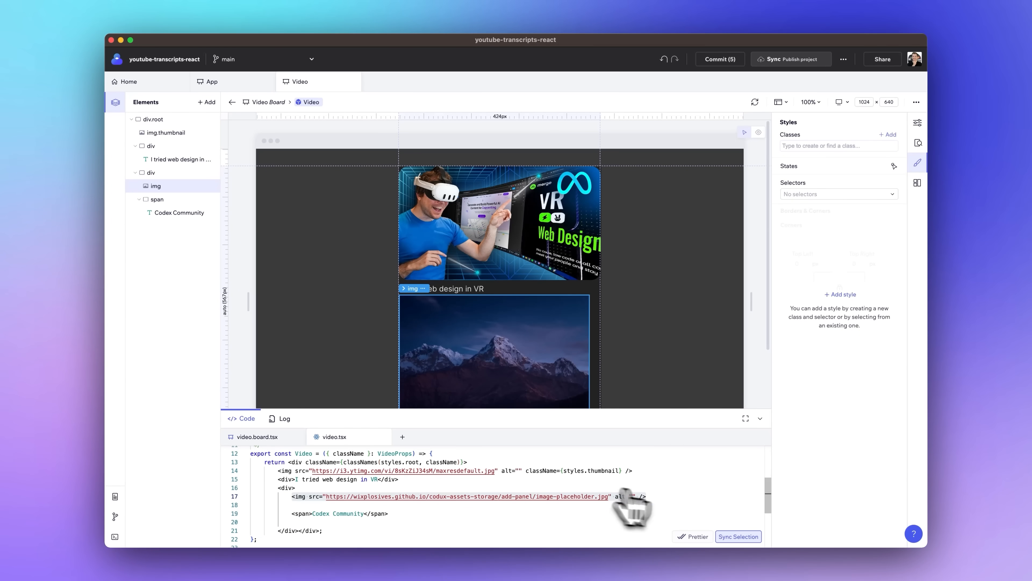
# - Add an avatar class to the img and make the author-holder a flex row with items centred
pyautogui.write('avatar')
pyautogui.write('64')
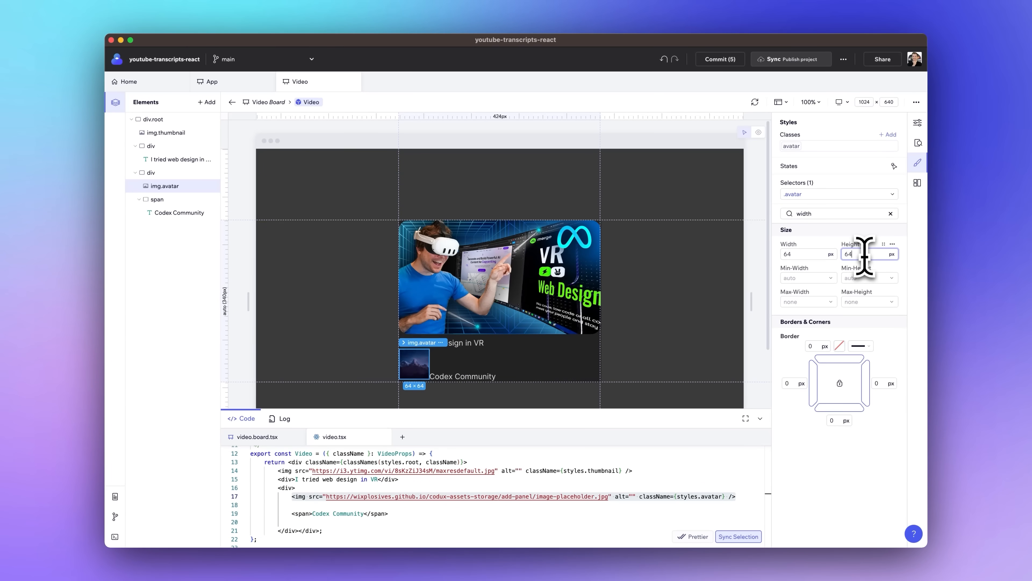
pyautogui.write('border')
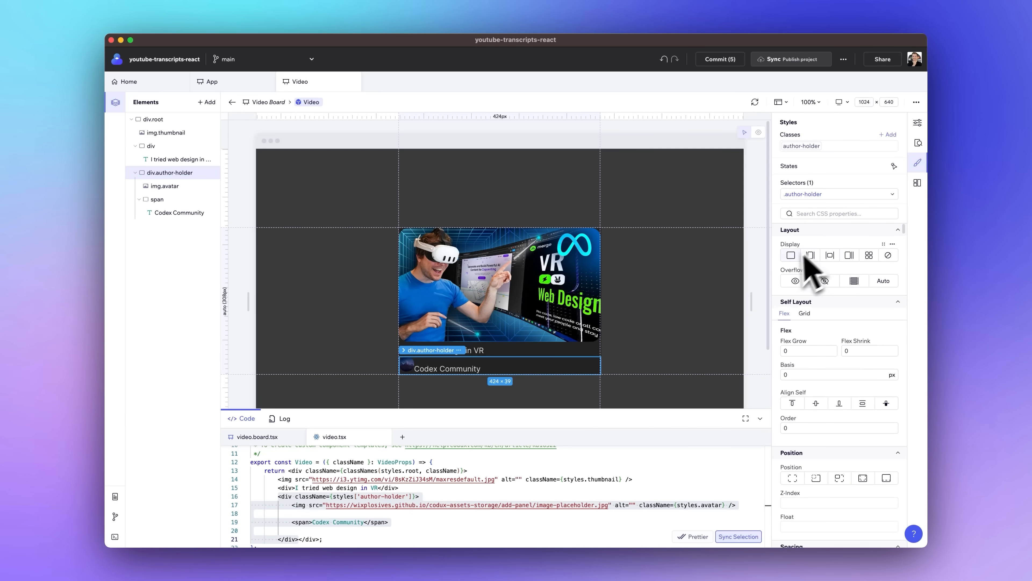
pyautogui.moveTo(850, 224)
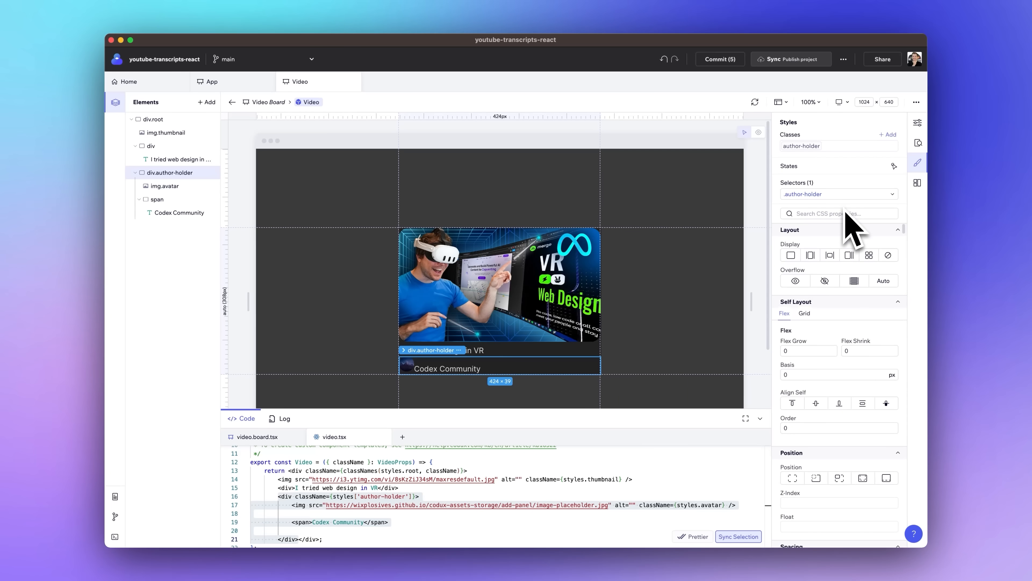
pyautogui.click(849, 254)
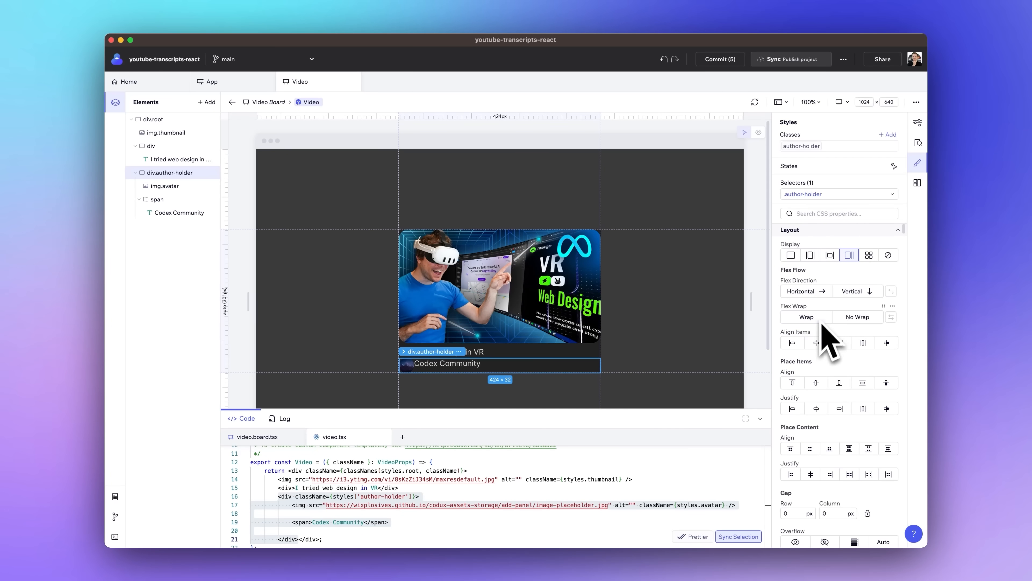
pyautogui.click(815, 343)
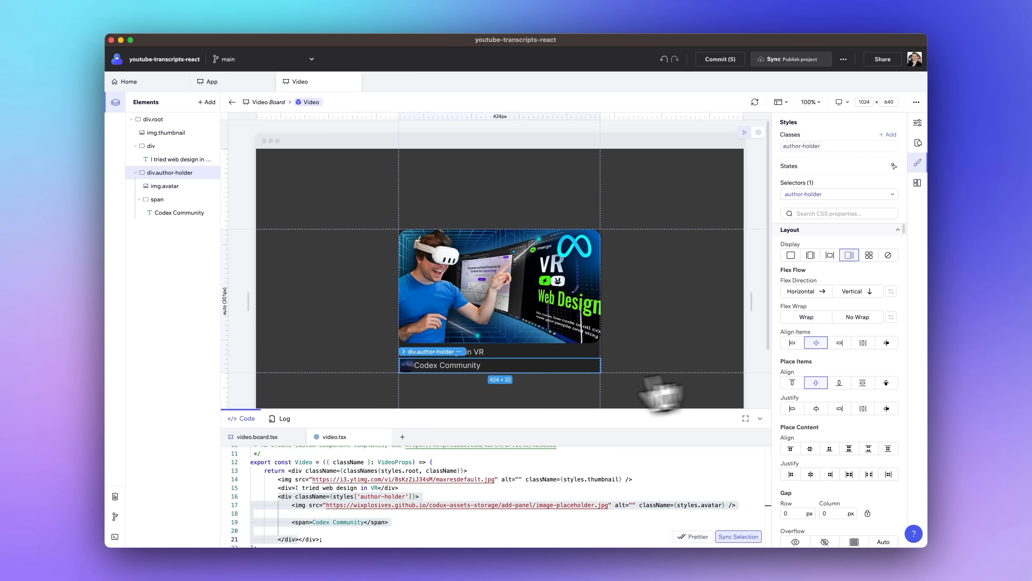
# - Give the avatar image a 20px margin beside the Codex Community text
pyautogui.click(165, 186)
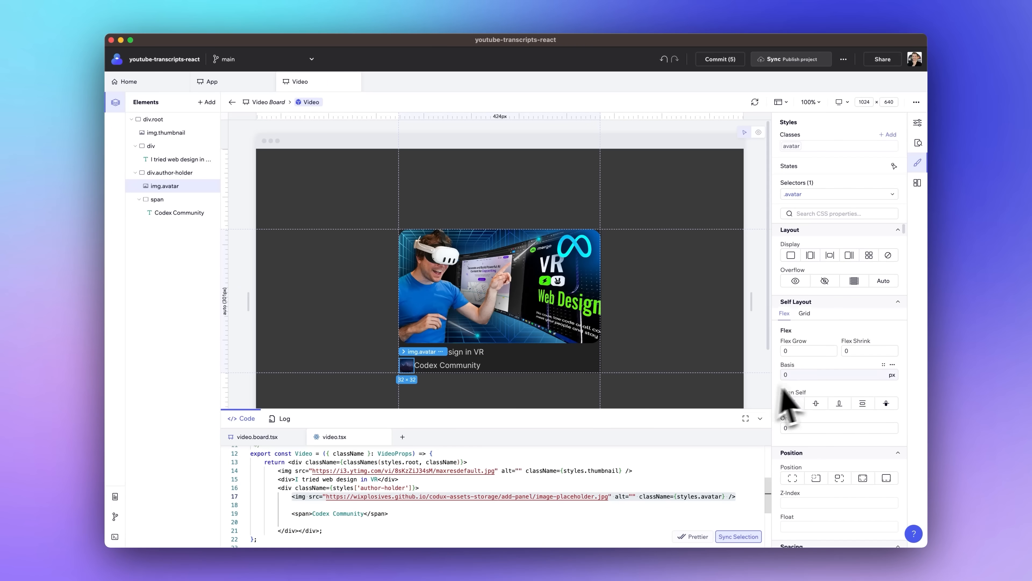
pyautogui.scroll(-3)
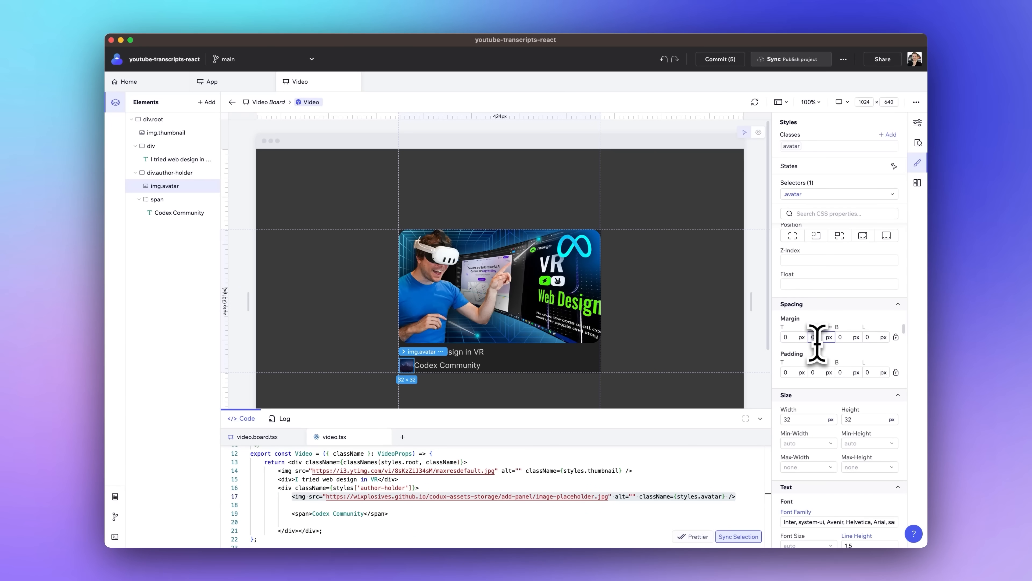
pyautogui.write('20')
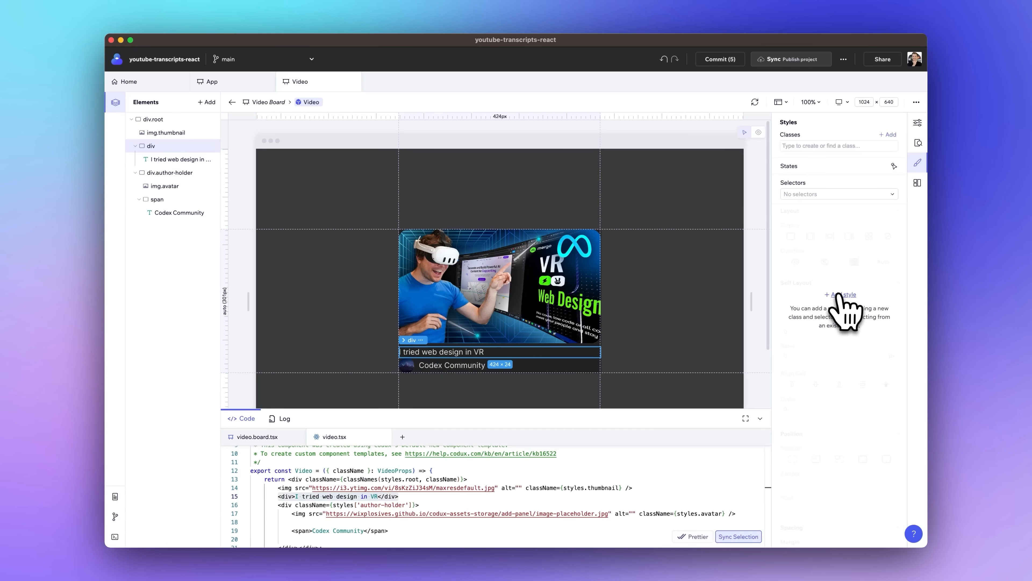
# - Style the title div with a title class at 1.5rem, weight 500, and give the author span an author-text class
pyautogui.write('title')
pyautogui.write('1.5')
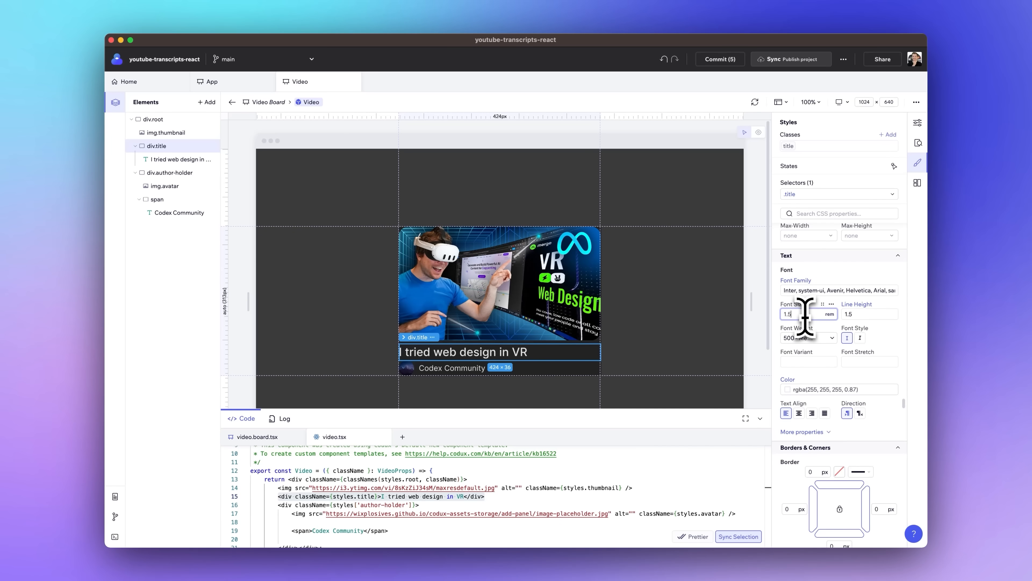
pyautogui.click(451, 367)
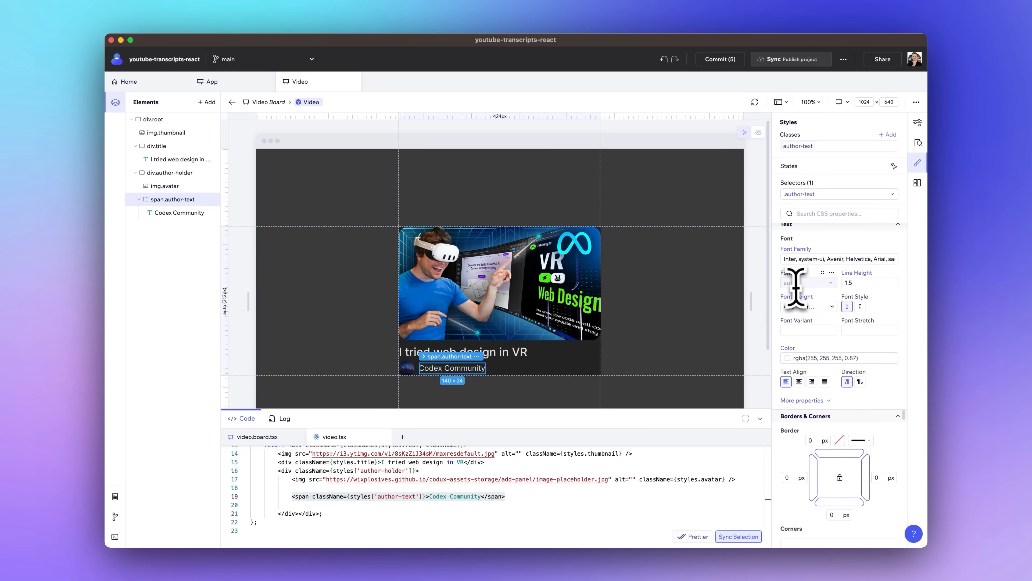
pyautogui.click(803, 282)
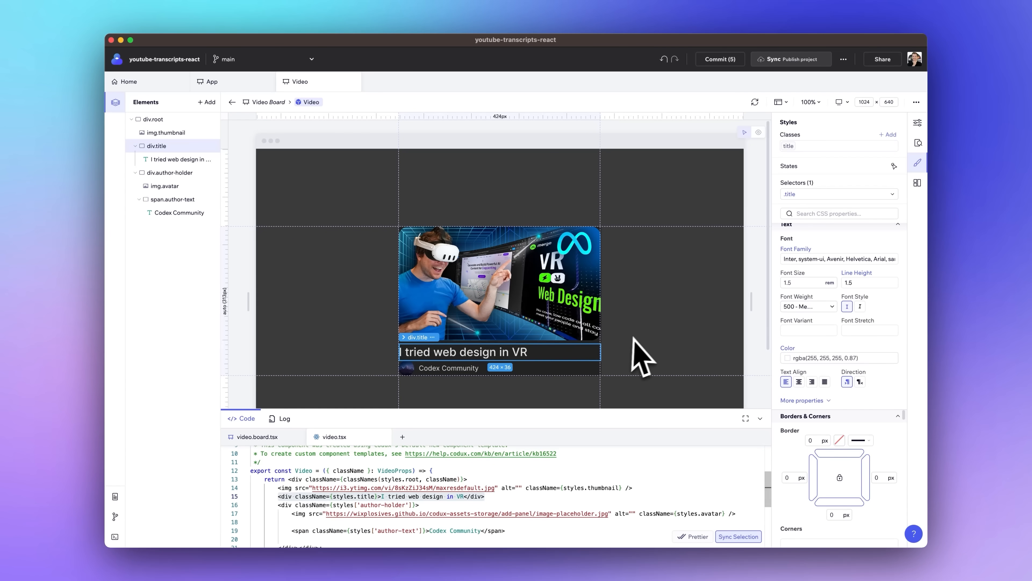
pyautogui.click(167, 132)
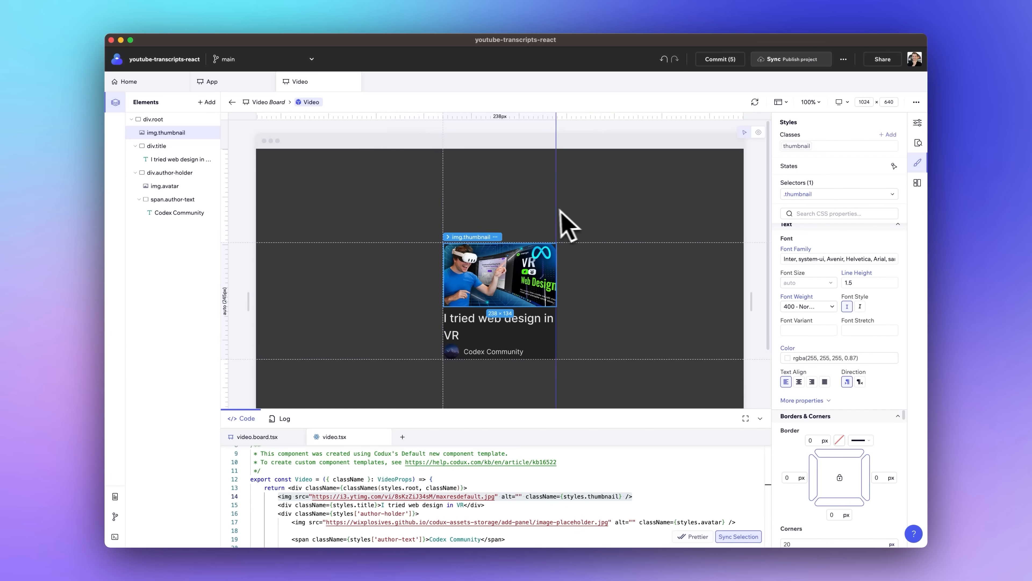
pyautogui.click(157, 145)
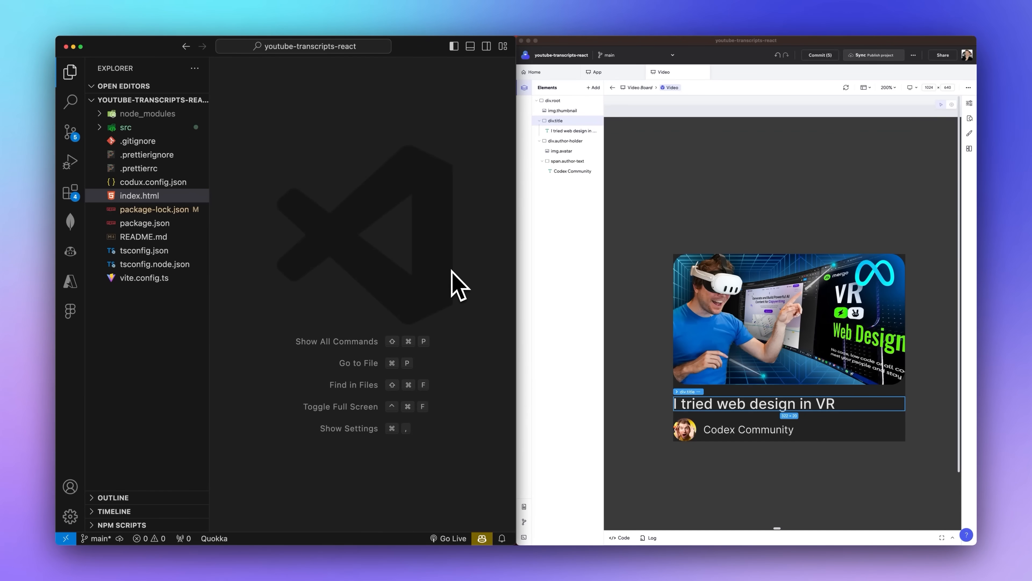
# - In src/components/video/video.module.scss add a .views rule with font-size 0.9rem and margin-top 10px
pyautogui.click(140, 196)
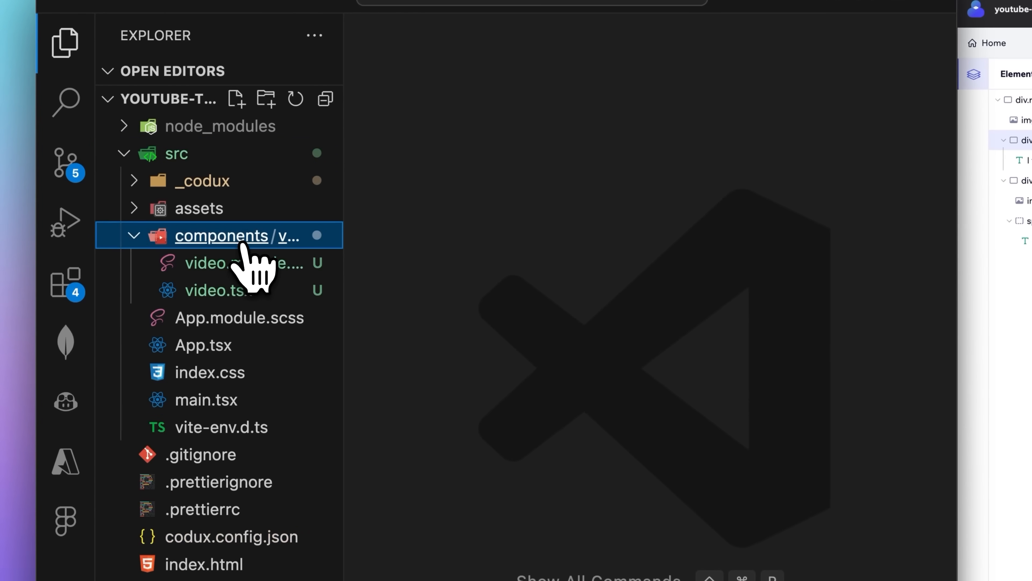
pyautogui.click(220, 290)
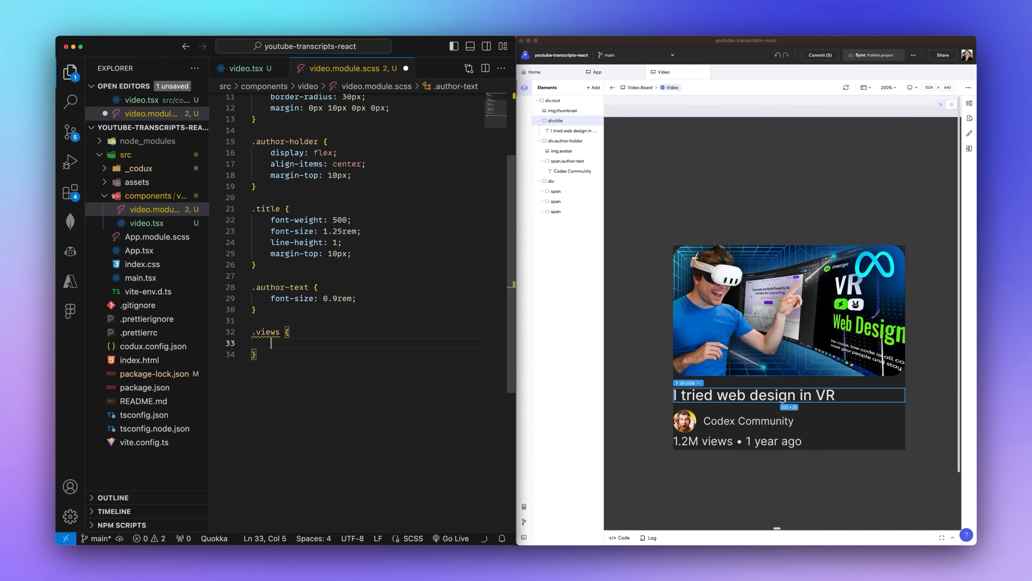
pyautogui.write('font-size:')
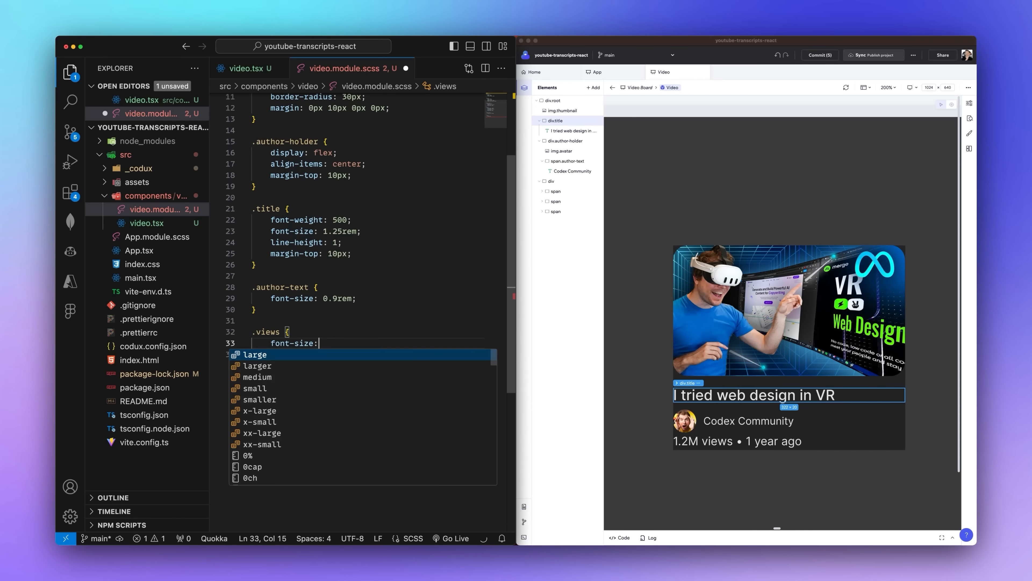
pyautogui.write('0.9re')
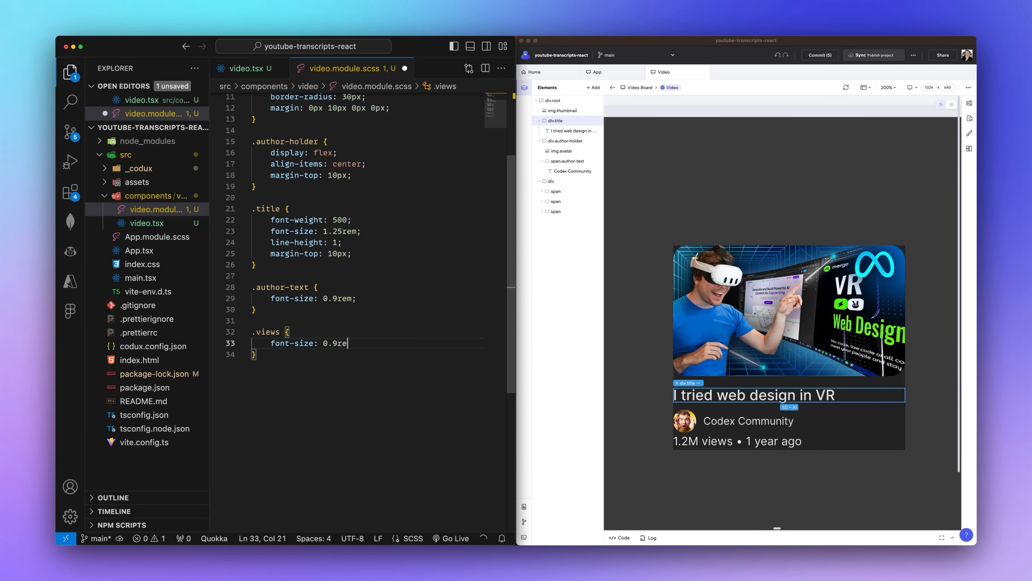
pyautogui.write('margin-top:10px;')
pyautogui.write('opacity:0.8;')
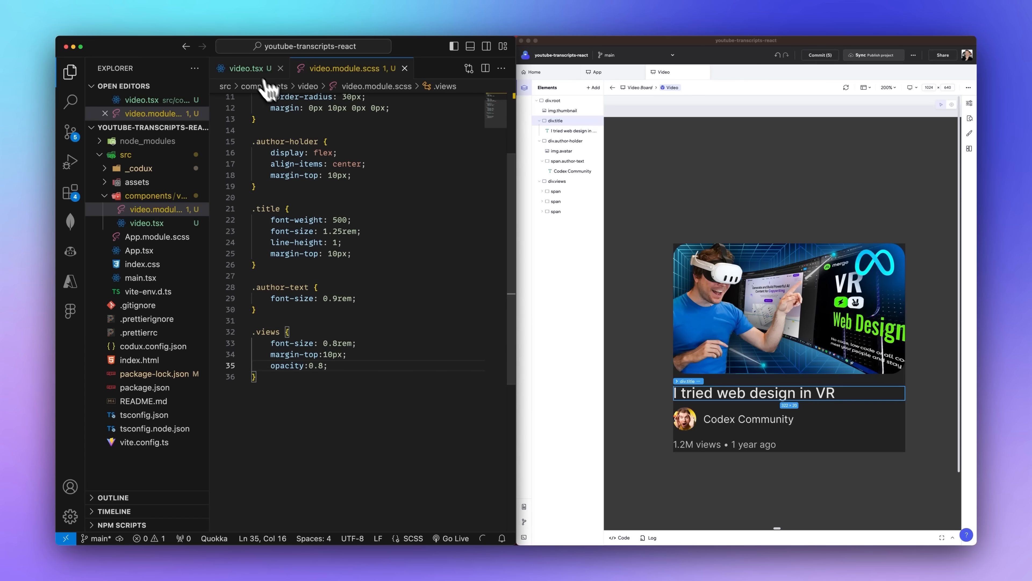
# - In video.tsx replace the hard-coded Codex Community and title texts with {authorName} and {title} props
pyautogui.click(247, 68)
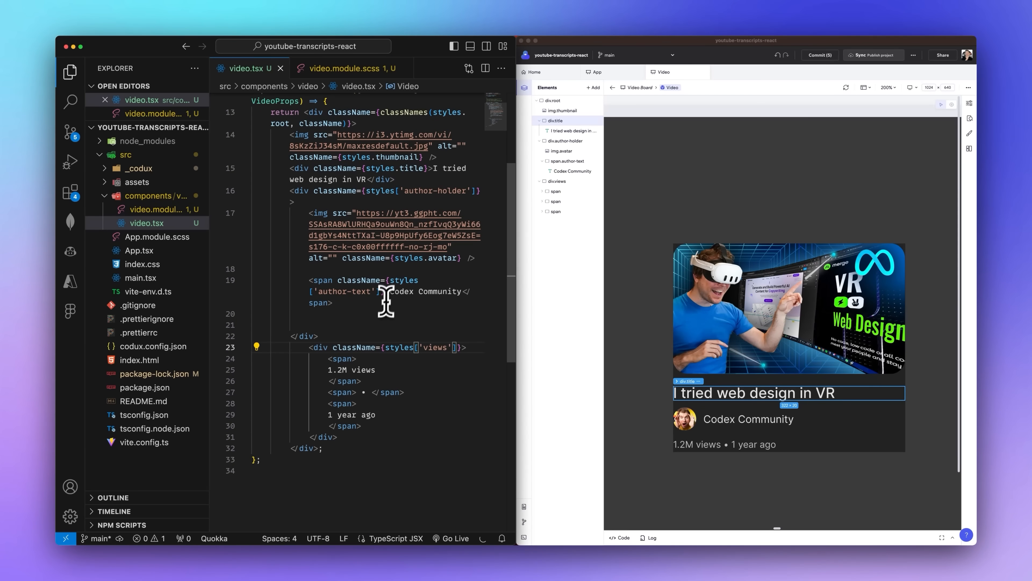
pyautogui.doubleClick(422, 292)
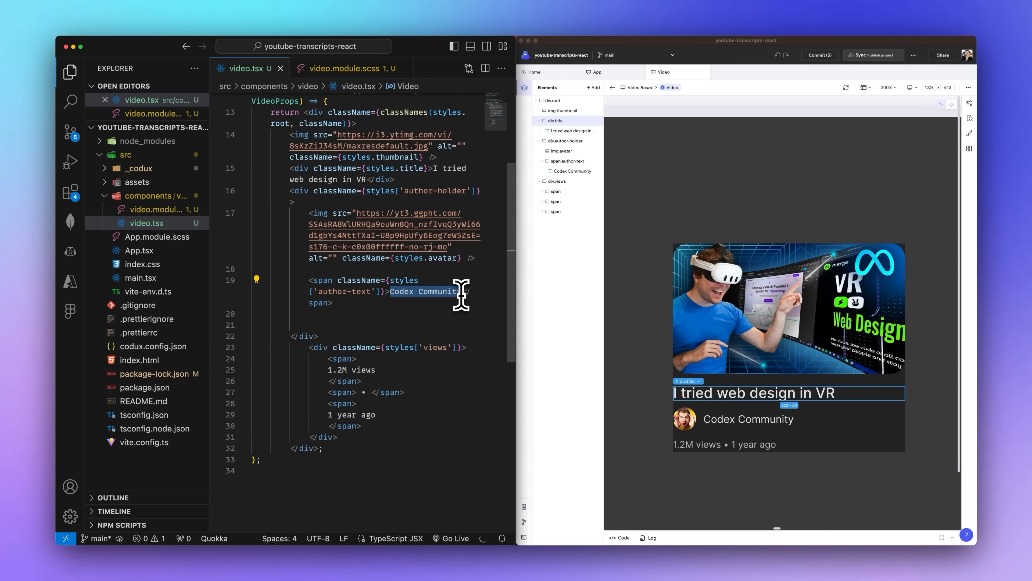
pyautogui.write('{authorName}')
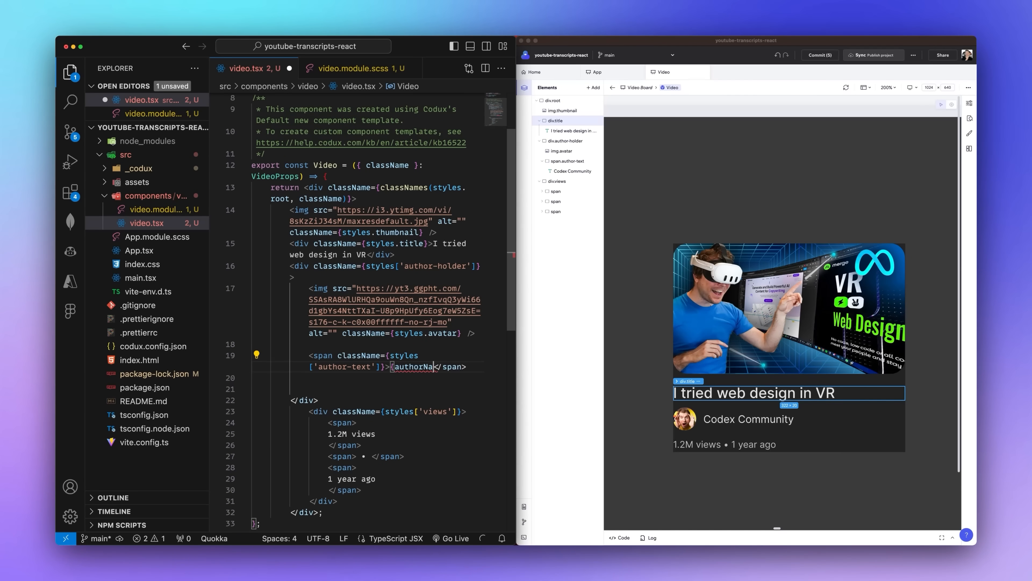
pyautogui.write('me}')
pyautogui.click(368, 171)
pyautogui.write(', authorName = "Codex Community')
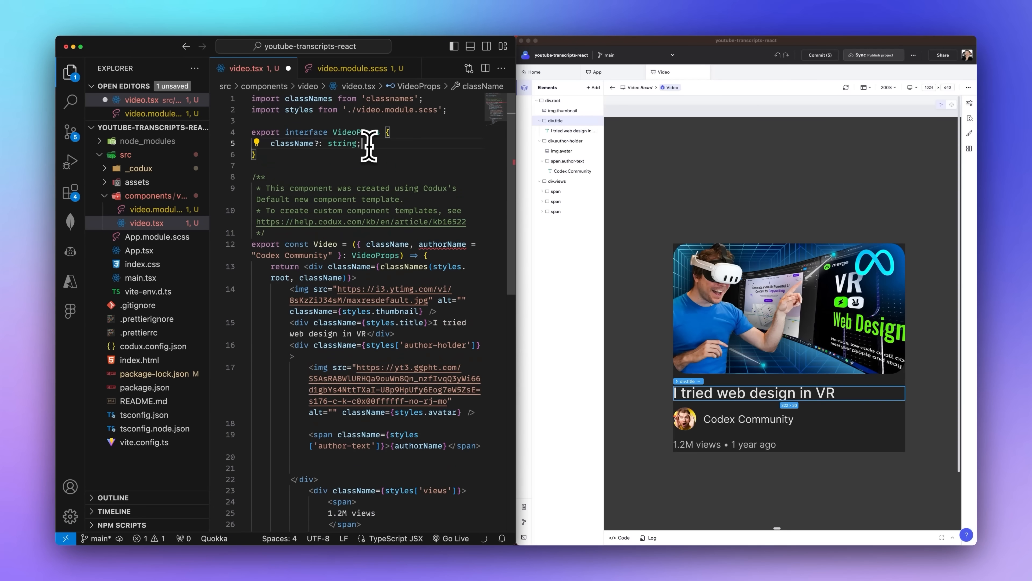
pyautogui.write('title}')
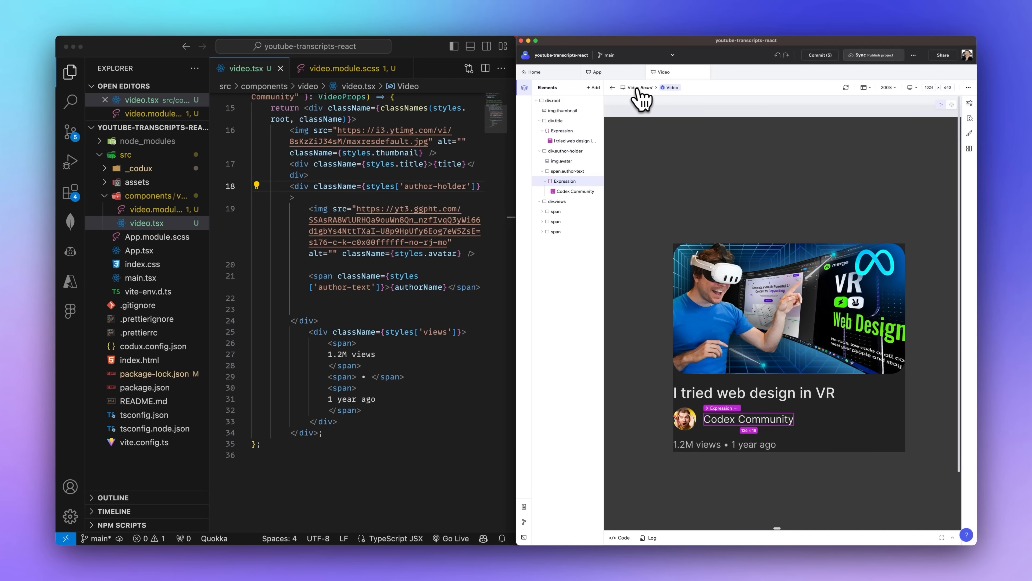
# - Set the Video card's authorName to 'Adrian Twarog' and its title to 'VR web dse'
pyautogui.click(969, 104)
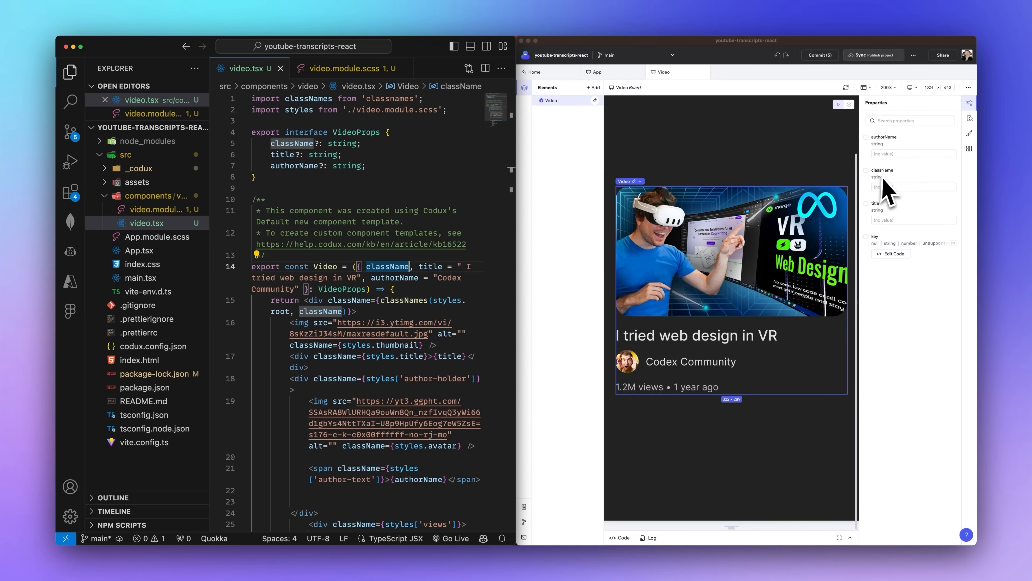
pyautogui.click(913, 154)
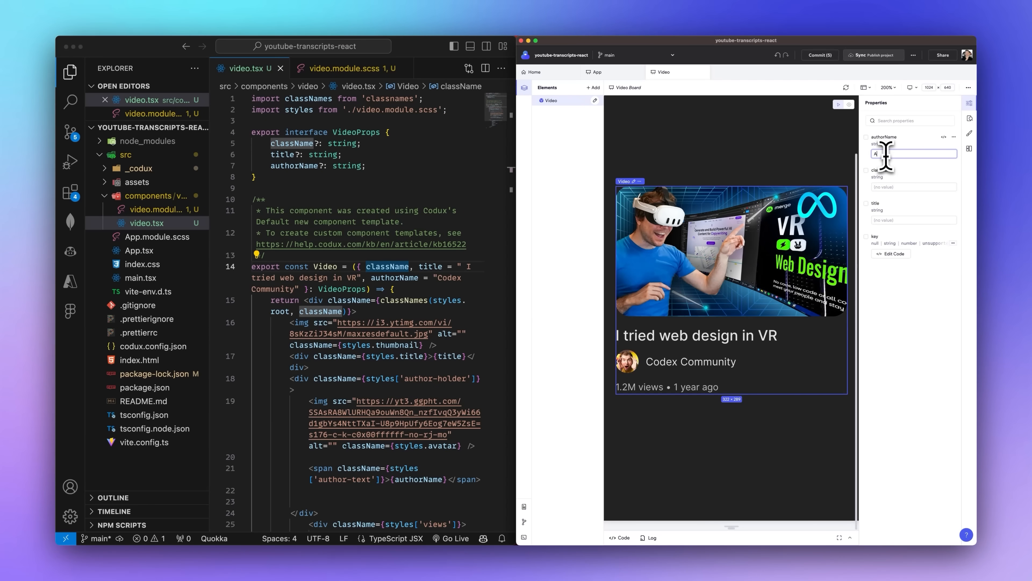
pyautogui.write('Adrian Twarog')
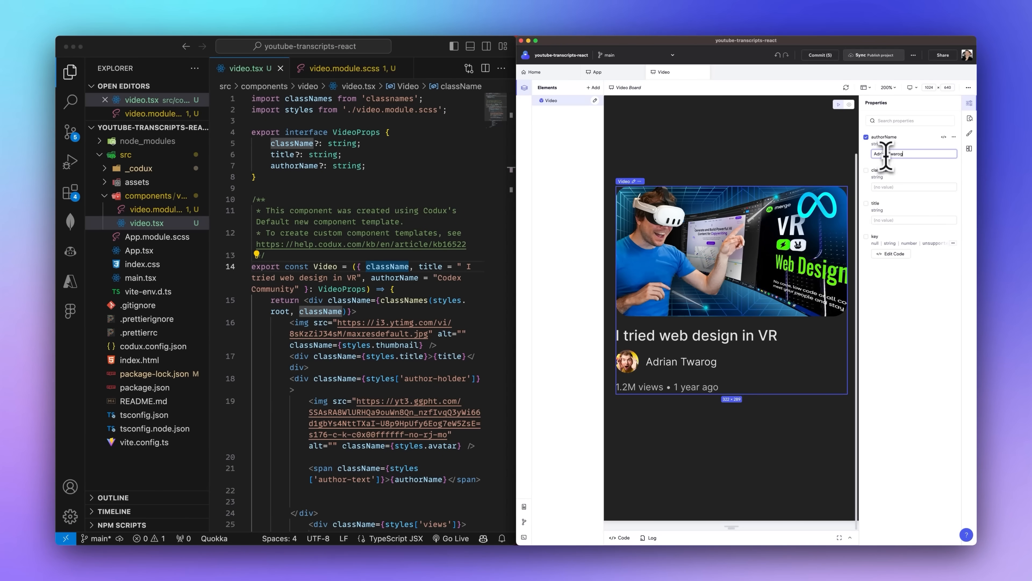
pyautogui.write('VR web dse')
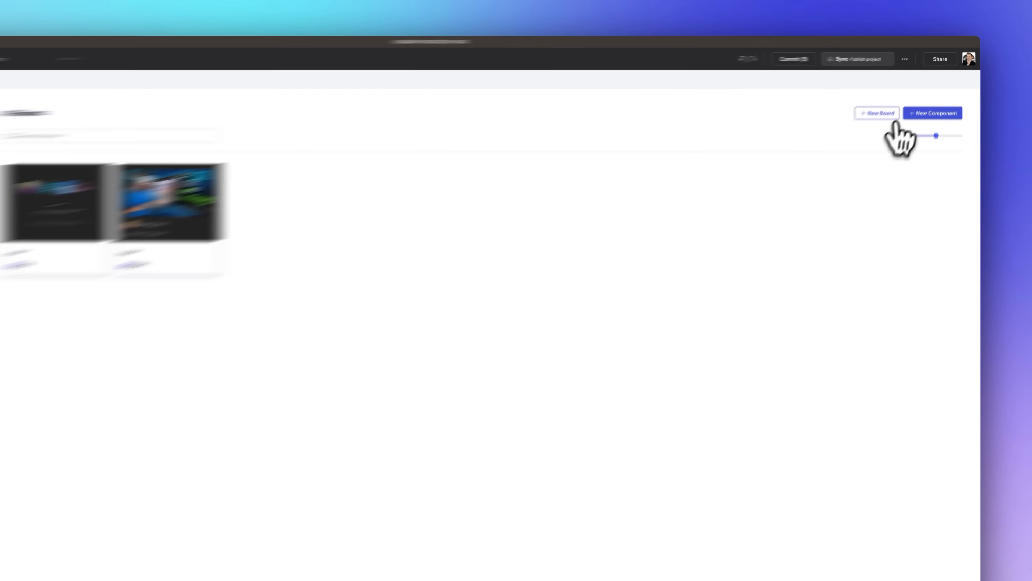
# - Create a new component named 'Dashboard' and land on its empty board
pyautogui.click(933, 112)
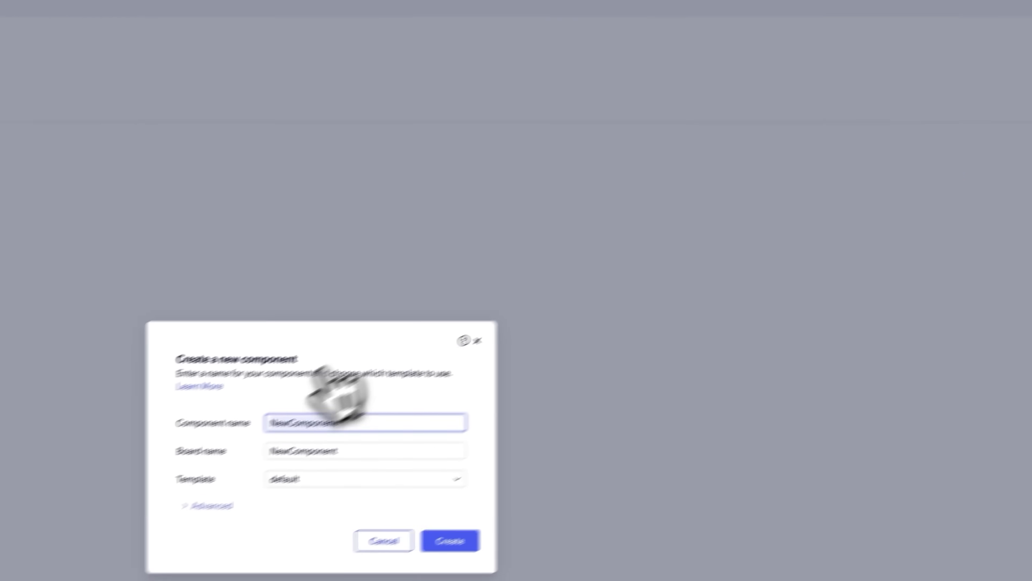
pyautogui.write('Dashboard')
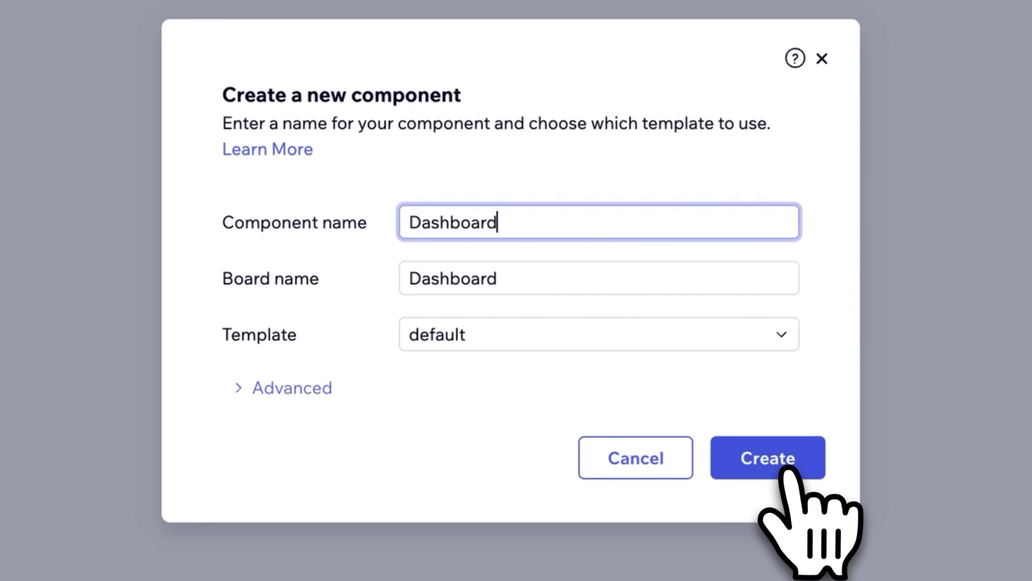
pyautogui.click(768, 457)
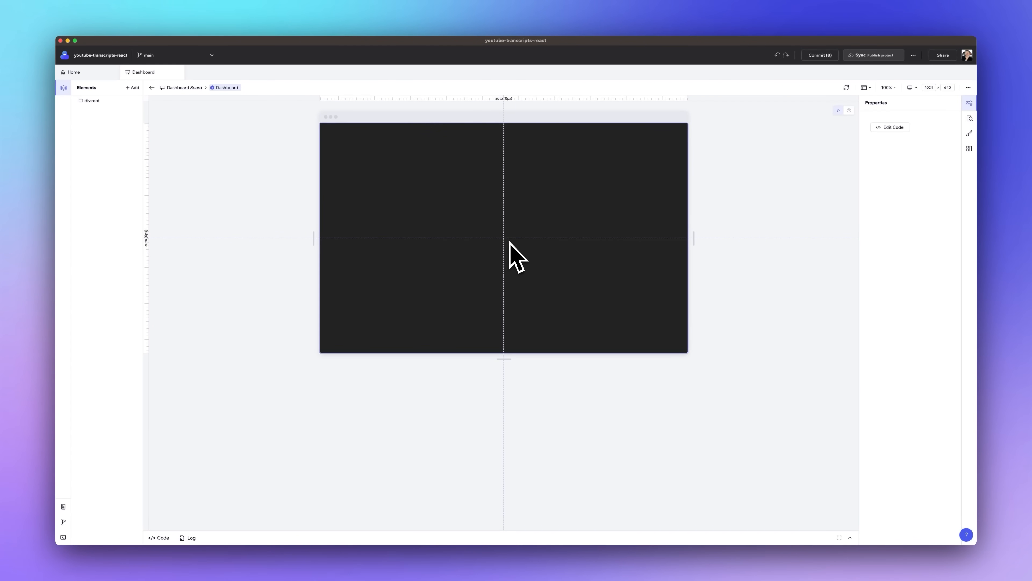
# - Add a Video card to div.root and narrow the root's width to 480px
pyautogui.click(132, 87)
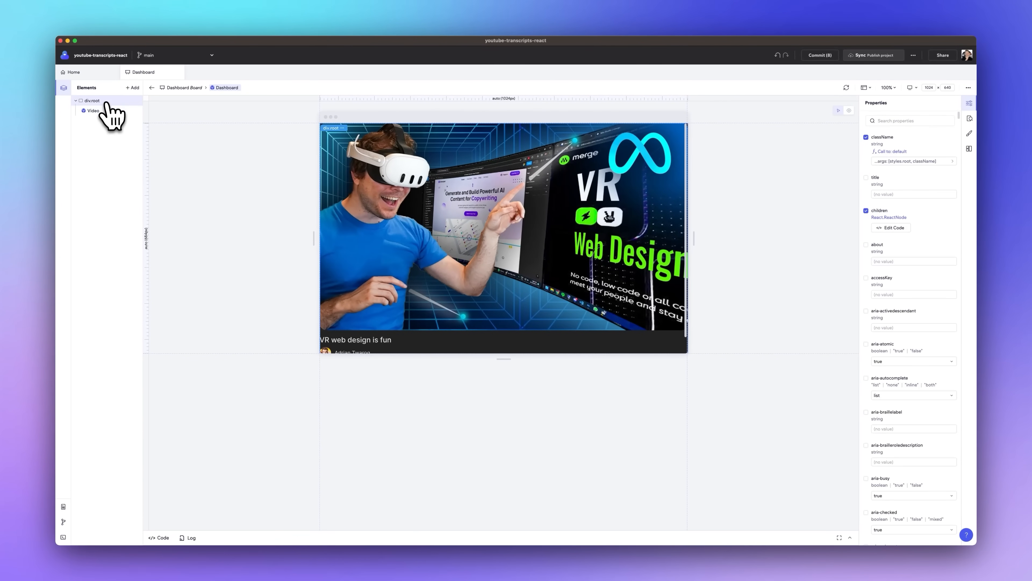
pyautogui.moveTo(905, 183)
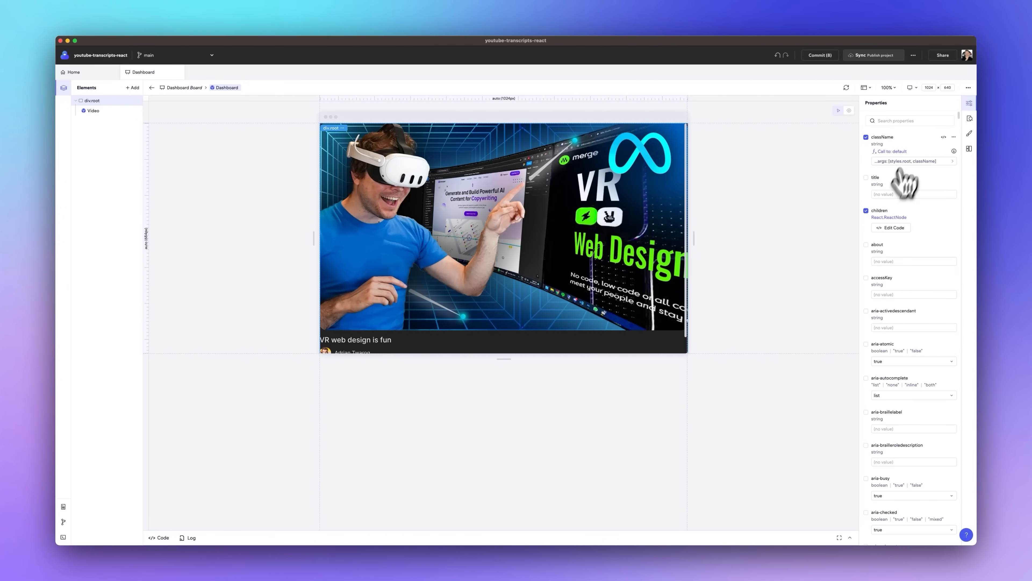
pyautogui.click(969, 133)
pyautogui.write('480')
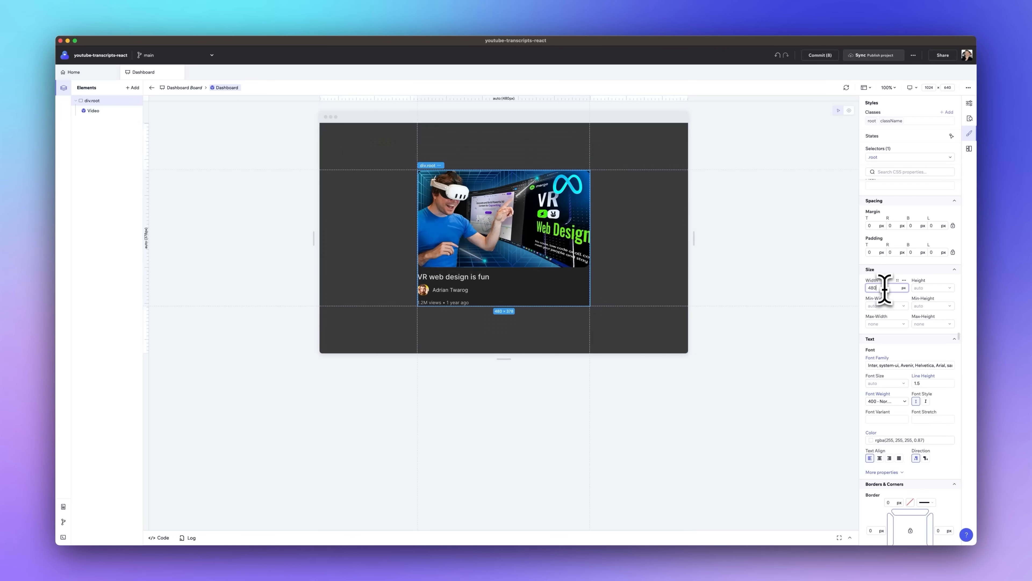
pyautogui.click(94, 120)
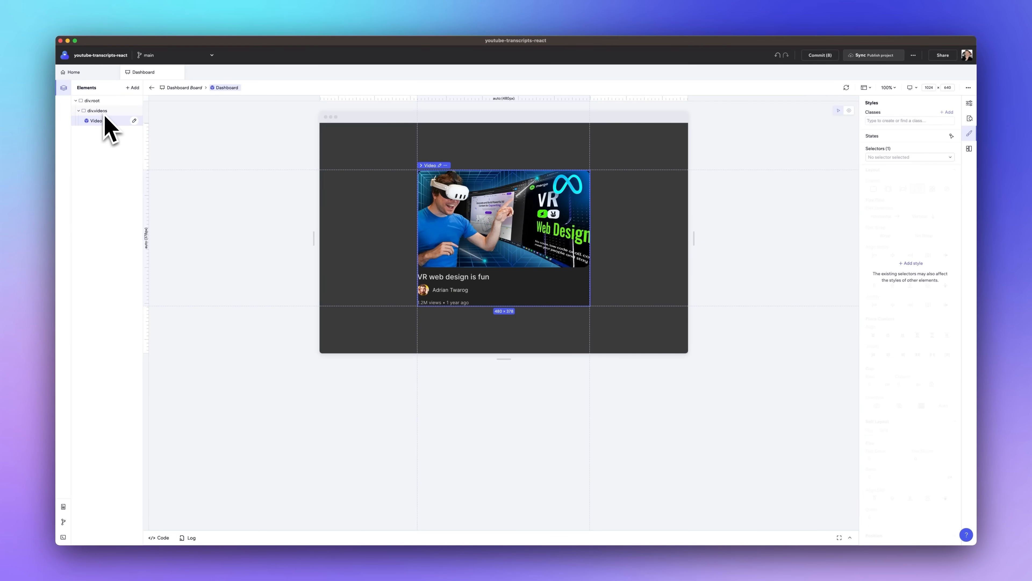
# - Wrap the card in a div.videos container and insert a second Video beside it
pyautogui.click(133, 87)
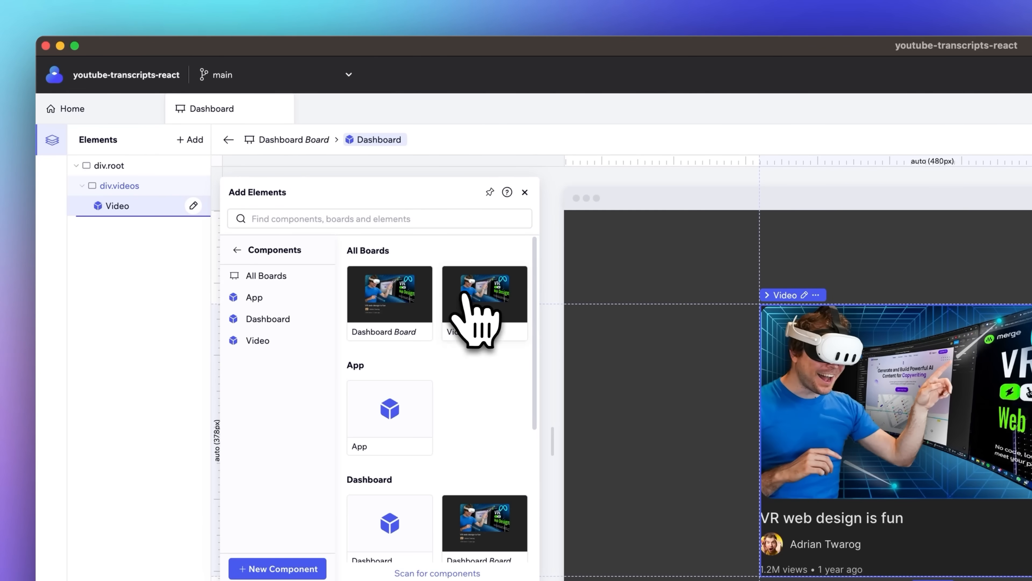
pyautogui.click(484, 294)
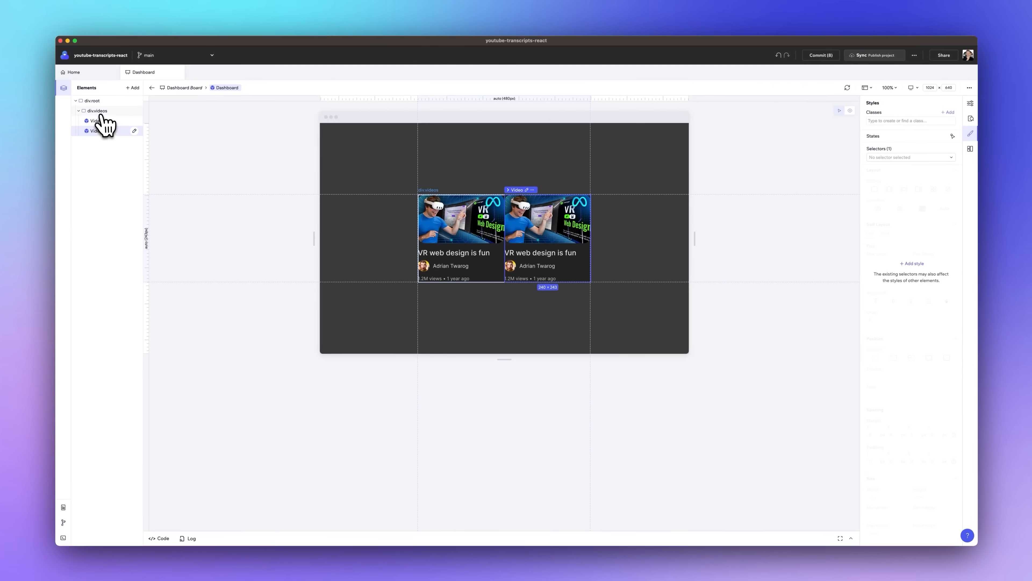
pyautogui.click(96, 110)
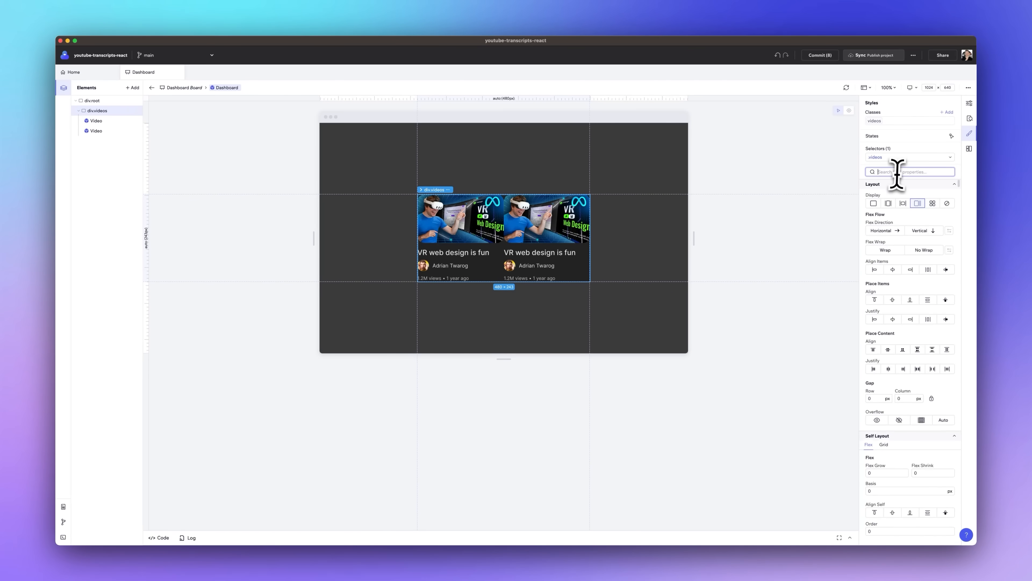
# - Give div.videos a gap between cards, trying 15px and 20px
pyautogui.write('gap')
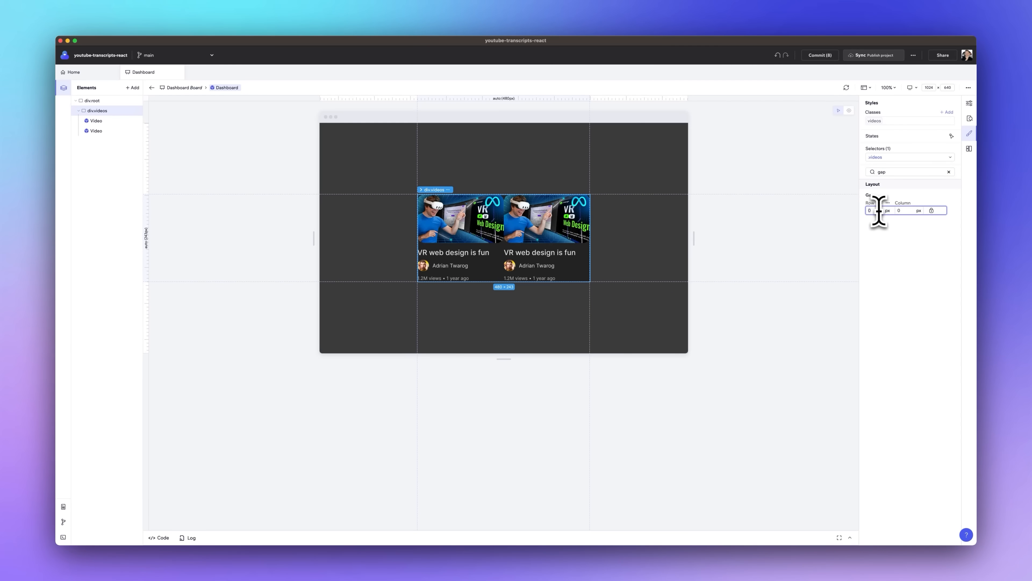
pyautogui.write('15')
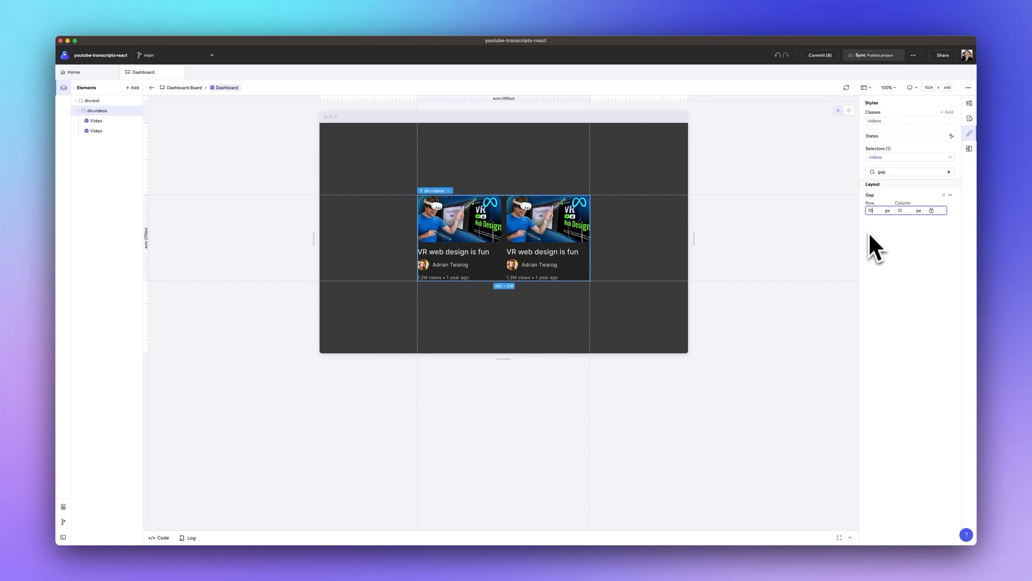
pyautogui.write('20')
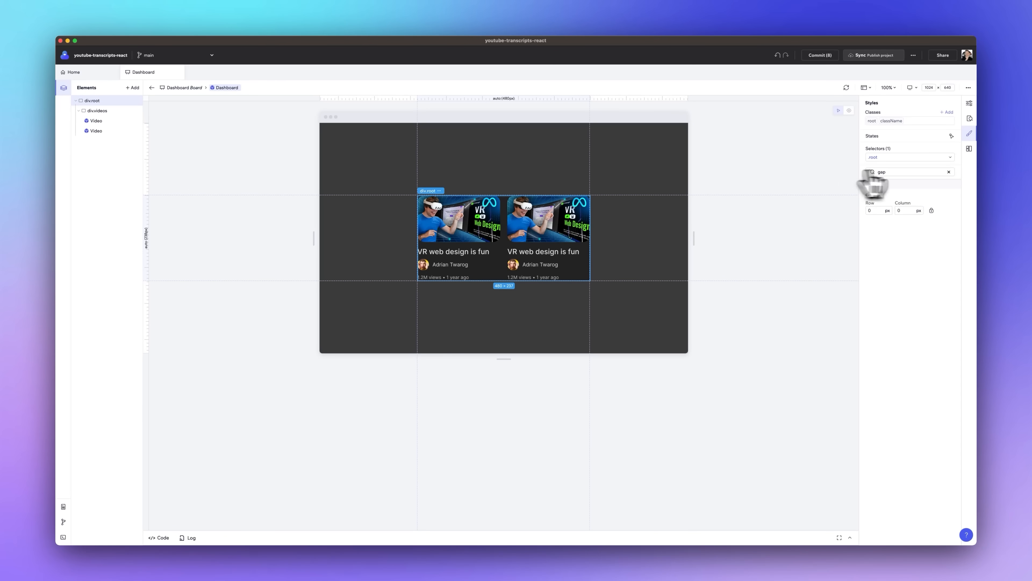
# - Widen div.root to 1280px so four Video cards fit in the row
pyautogui.write('width')
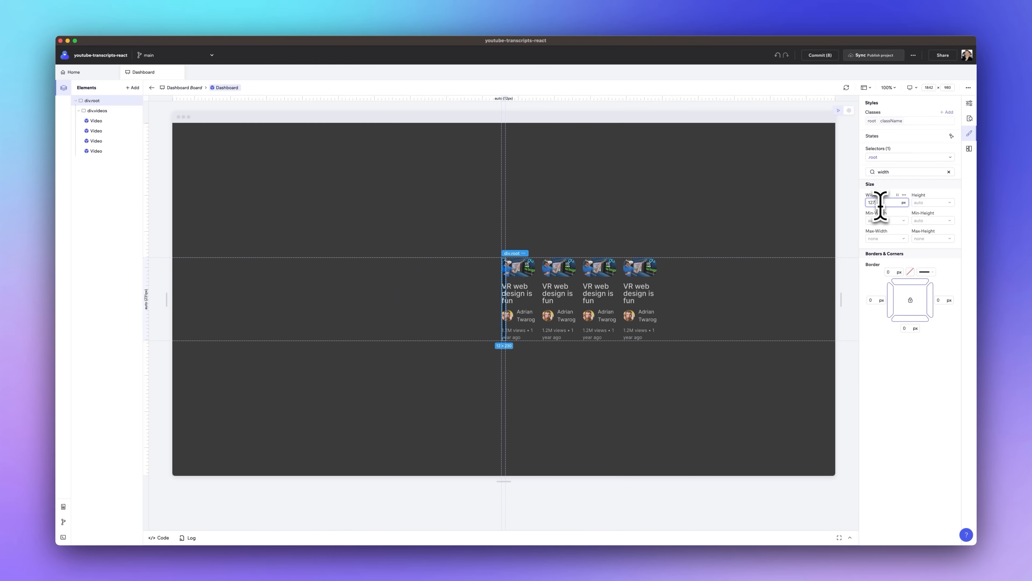
pyautogui.write('1280')
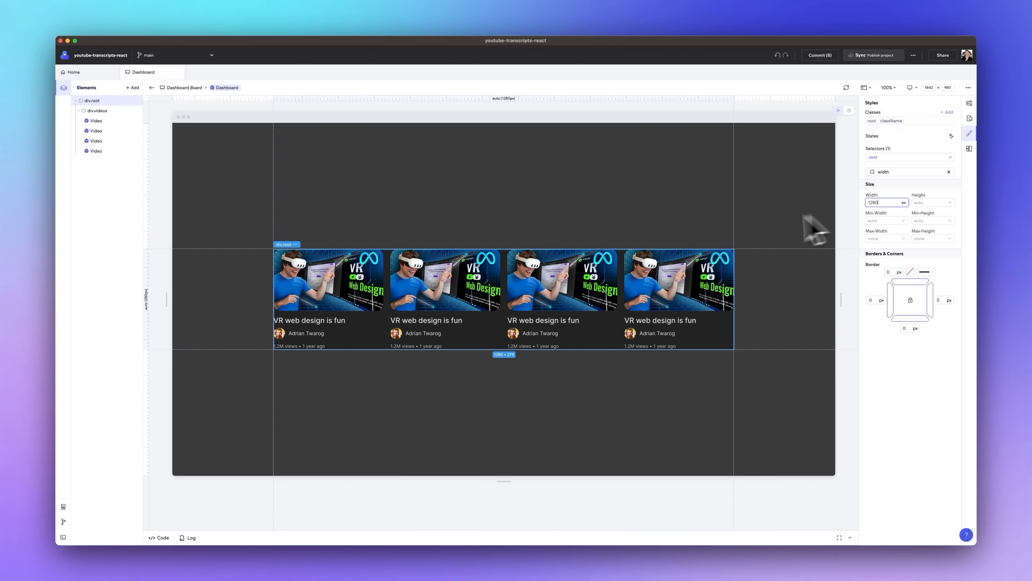
# - Give the other Video cards their own YouTube thumbnail and avatar image URLs
pyautogui.click(96, 130)
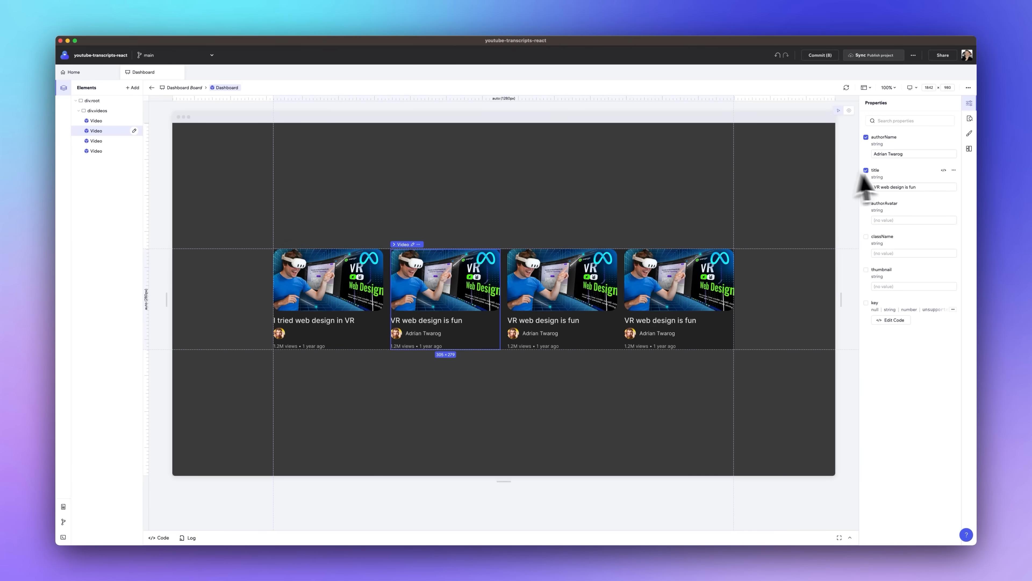
pyautogui.moveTo(893, 270)
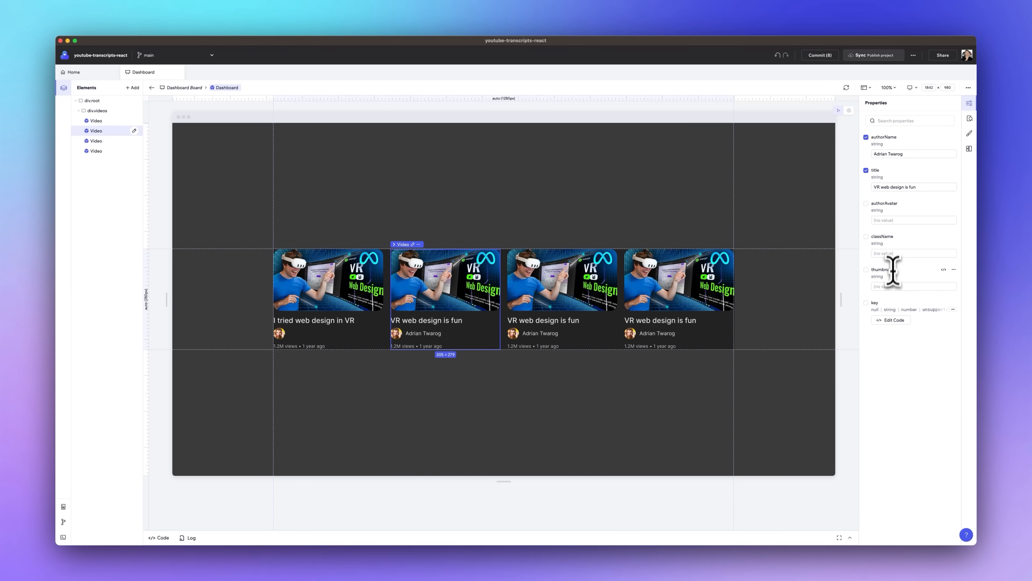
pyautogui.write('sm/vi/LLboU7qKztM/maxresdefault.jpg')
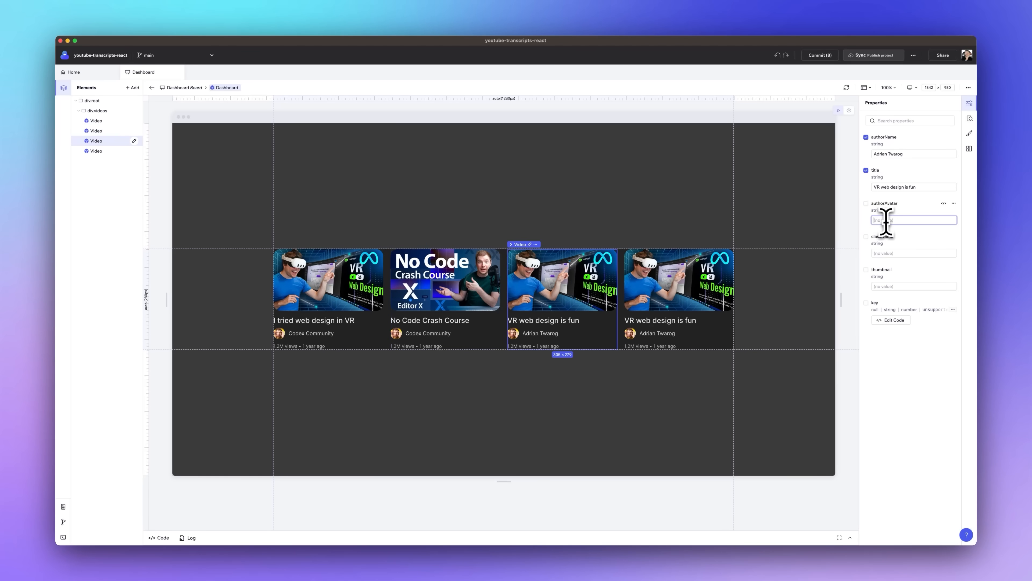
pyautogui.write('https://yt3.ggpht.com/SBra9X0UPsNzyI')
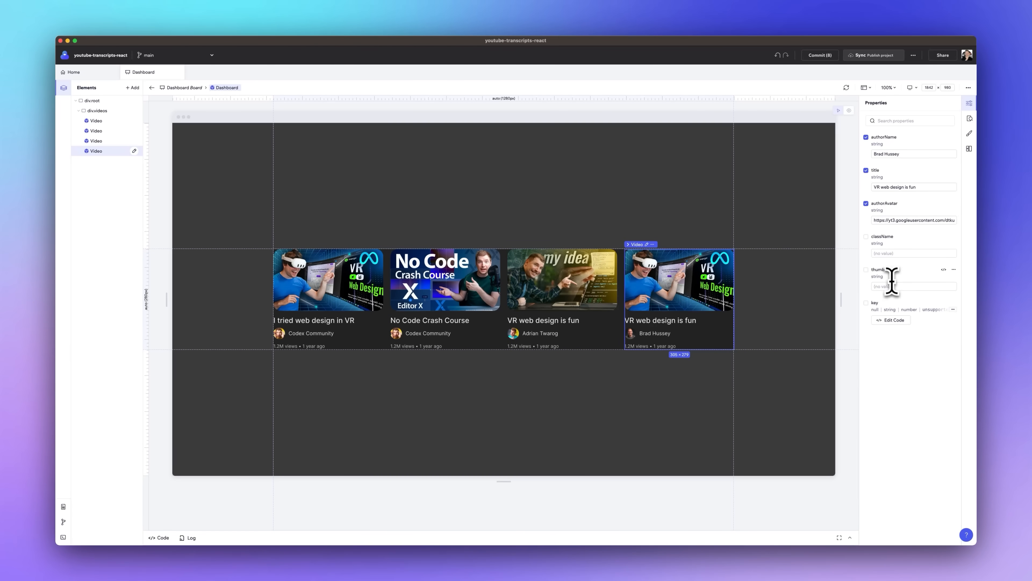
pyautogui.write('https://i3.ytimg.com/vi/TlX85lbwnd4/m')
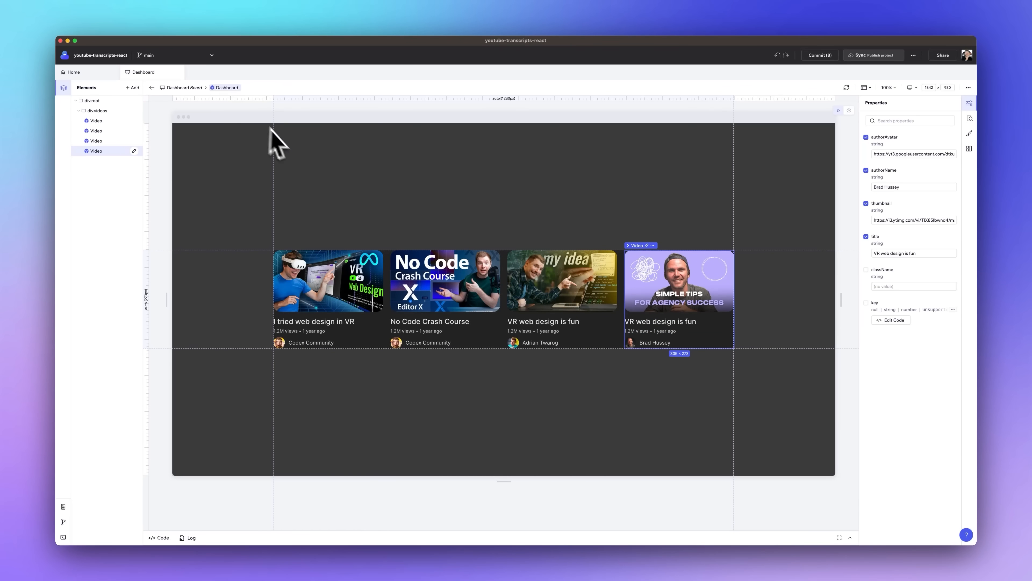
# - Switch to the Codux website and browse its home page
pyautogui.click(315, 330)
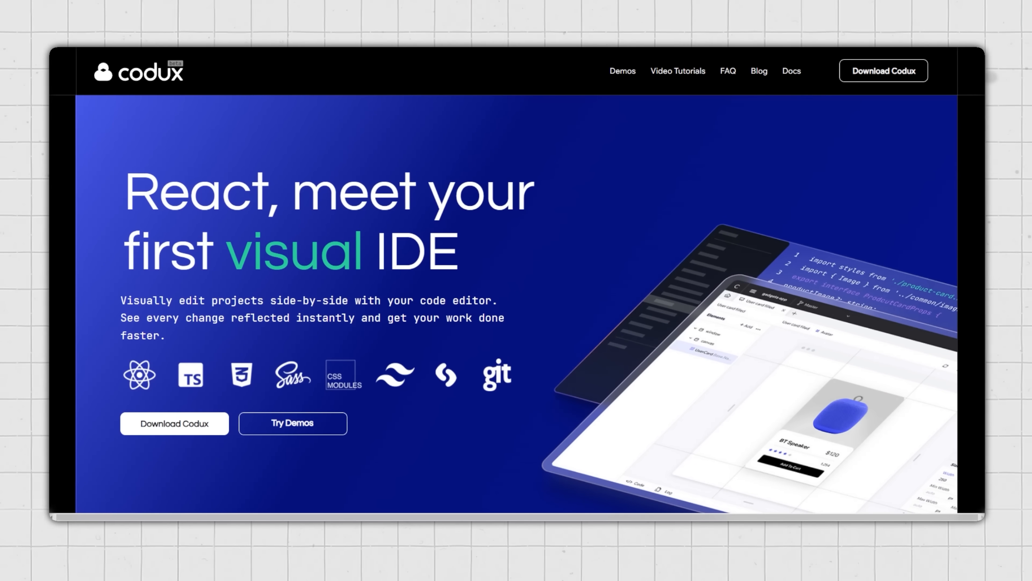
pyautogui.scroll(-3)
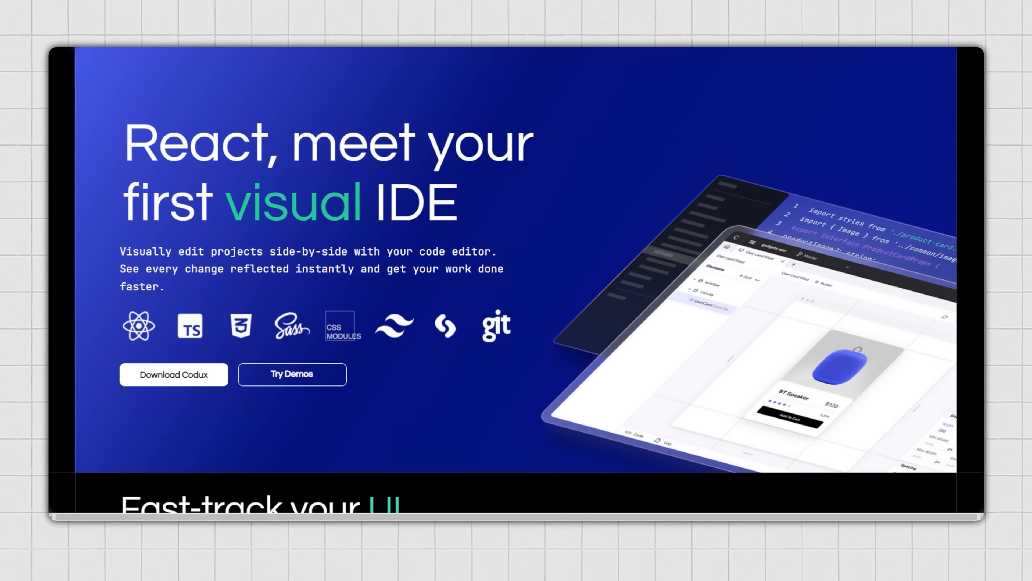
pyautogui.scroll(3)
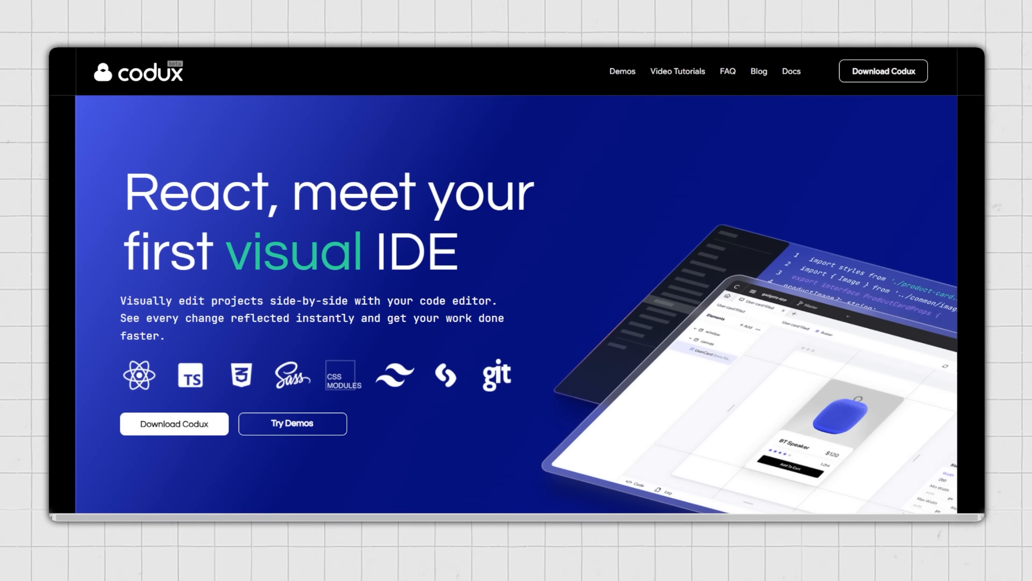